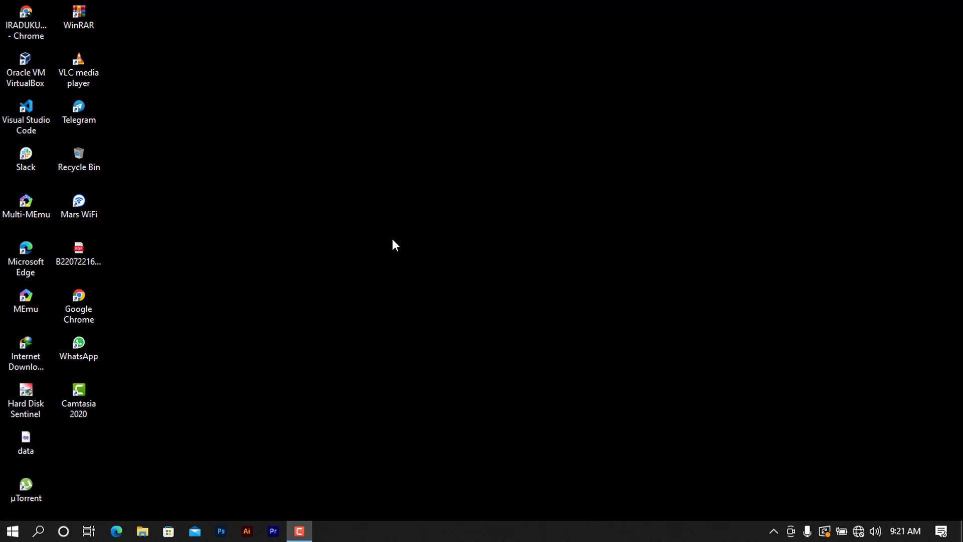
Search the Start menu for 'xam' and launch XAMPP Control Panel
click(12, 531)
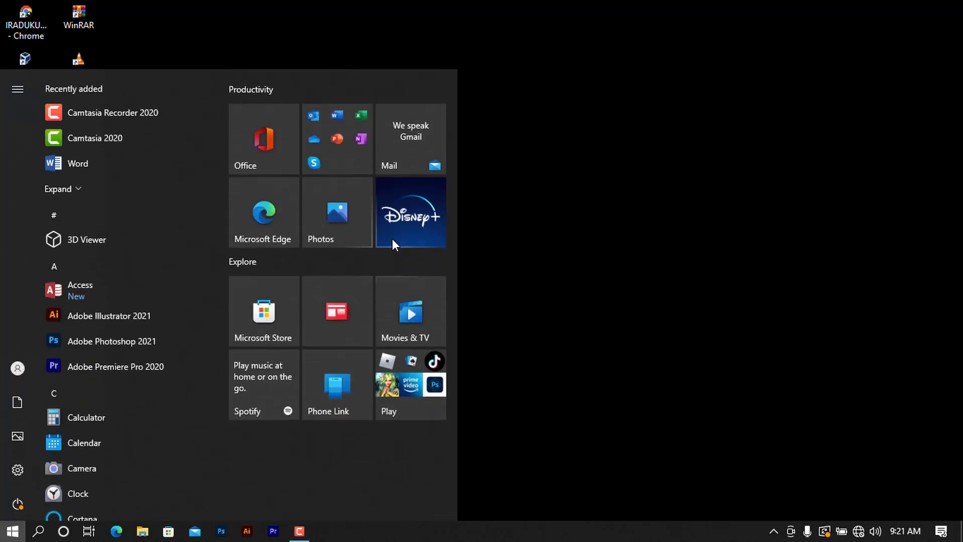
text(xam)
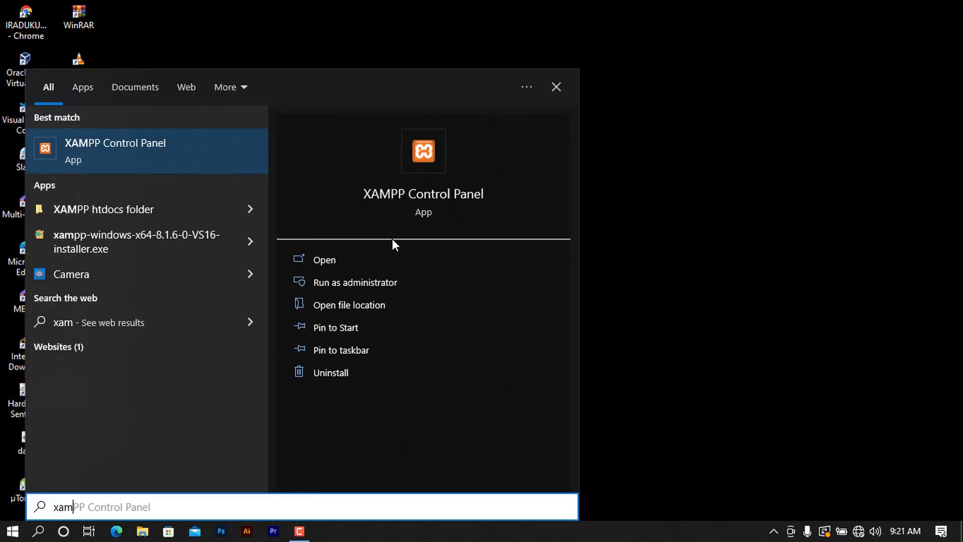
click(556, 87)
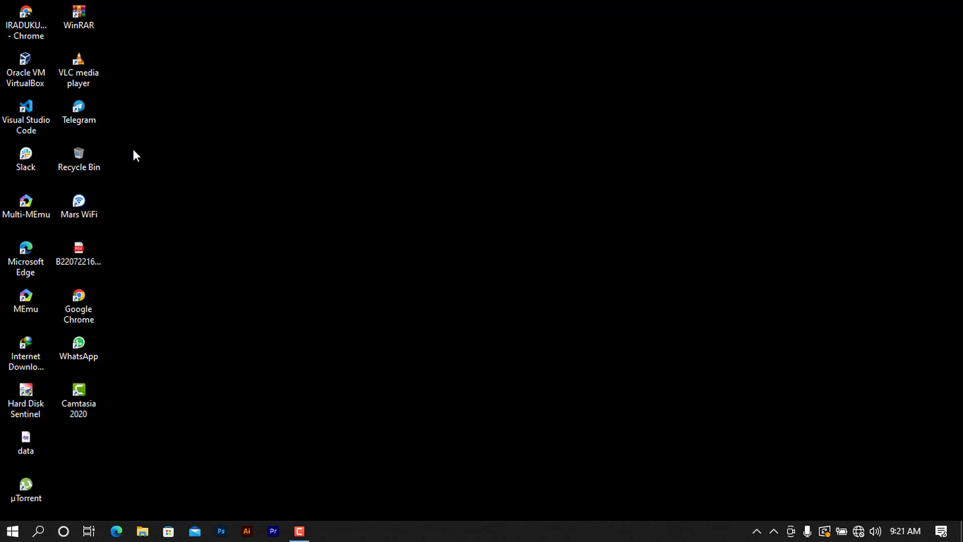
Launch Visual Studio Code from the desktop and dismiss the Monokai Pro licence reminder
double_click(78, 304)
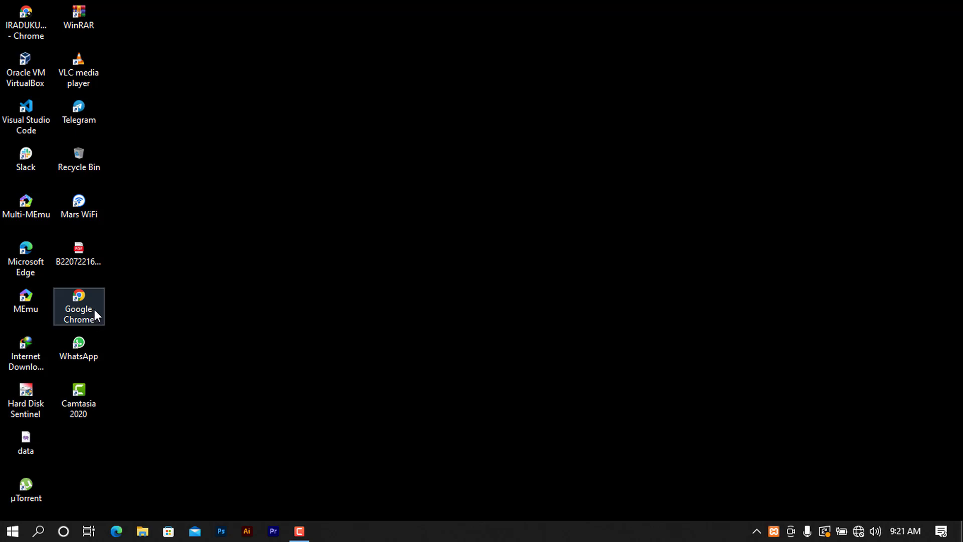
mouse_move(397, 285)
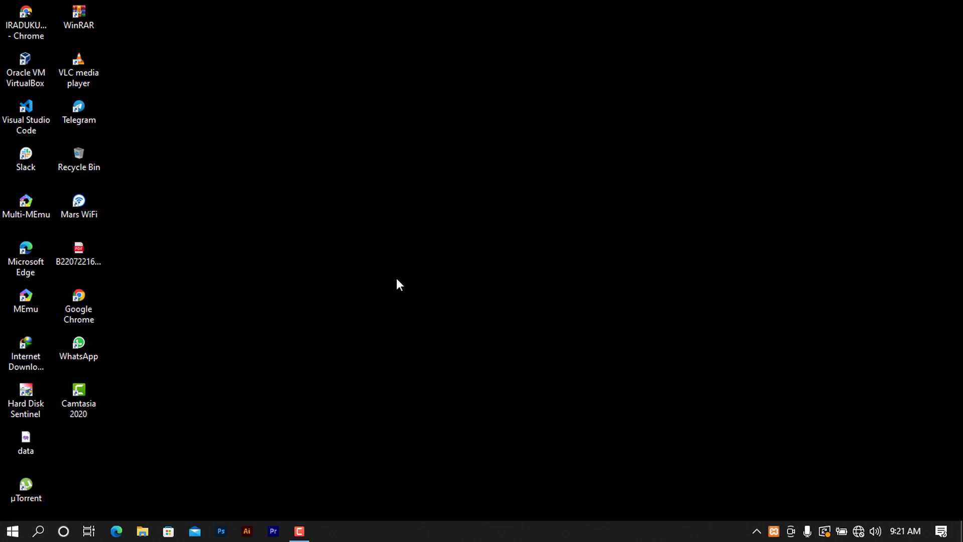
mouse_move(421, 265)
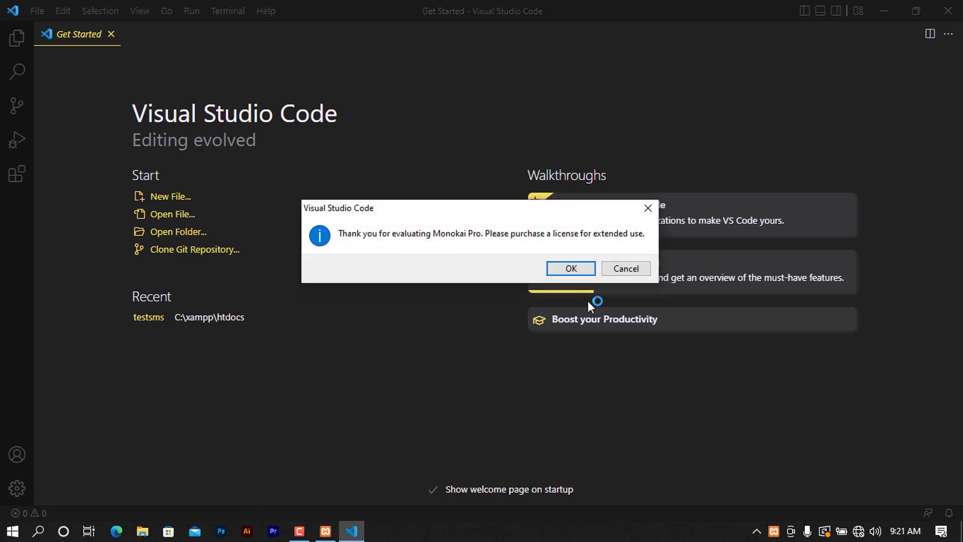
click(569, 268)
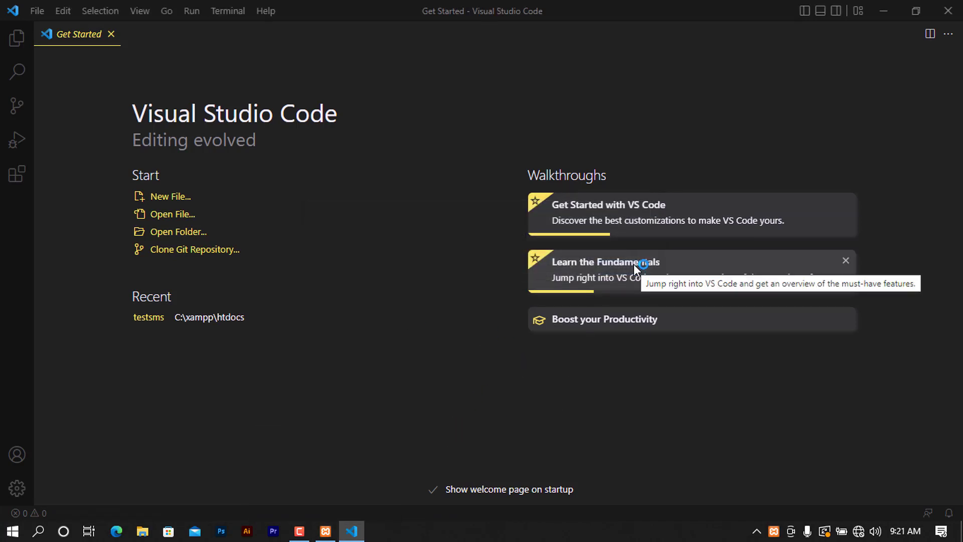
mouse_move(153, 240)
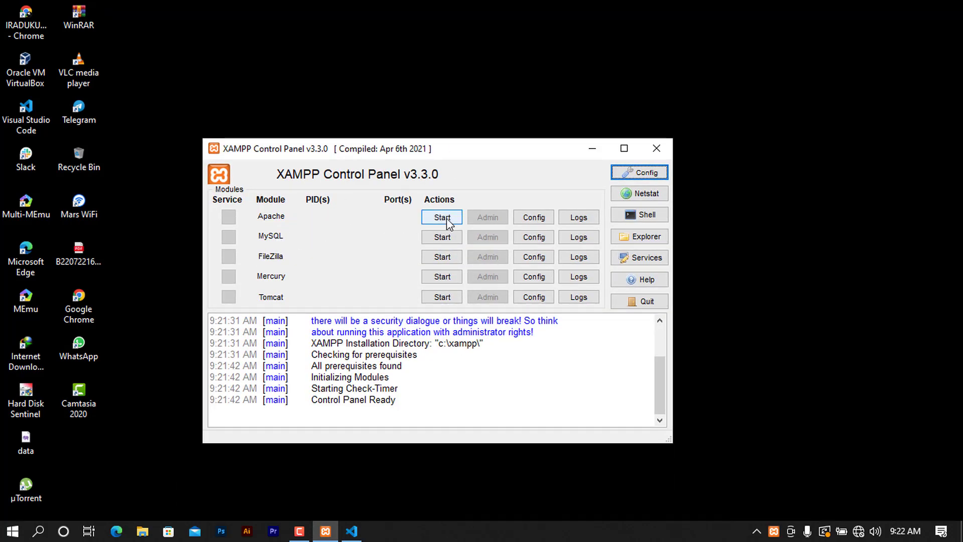
Start the Apache and MySQL servers in XAMPP Control Panel
click(442, 217)
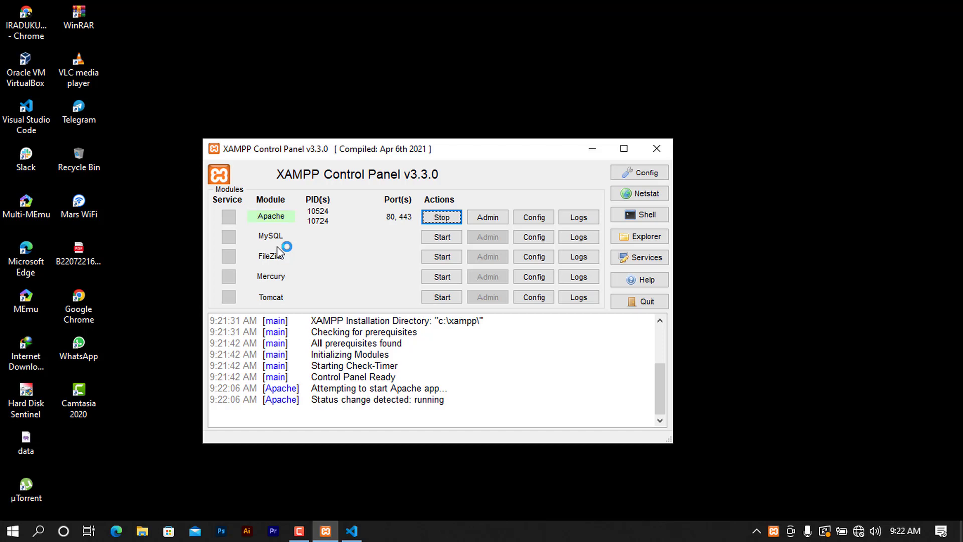
mouse_move(284, 251)
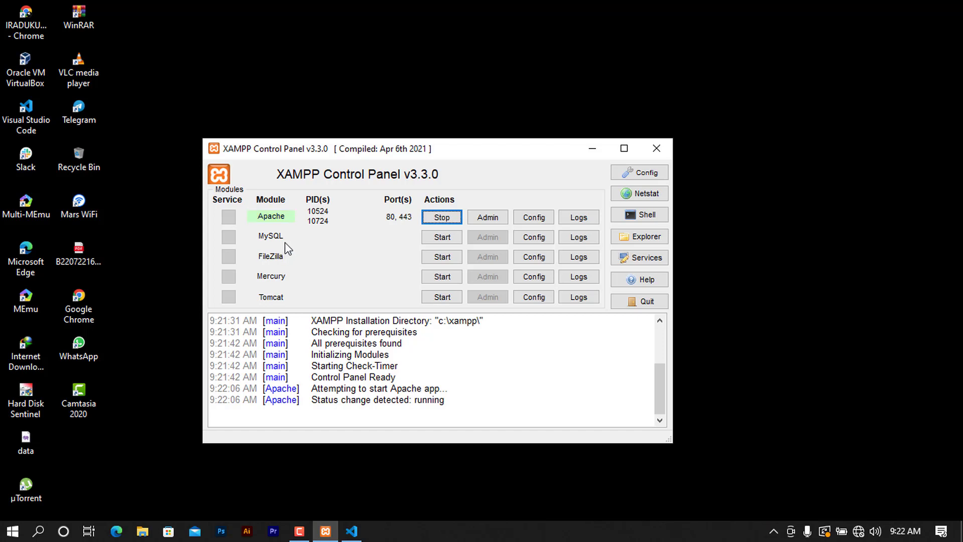
mouse_move(639, 236)
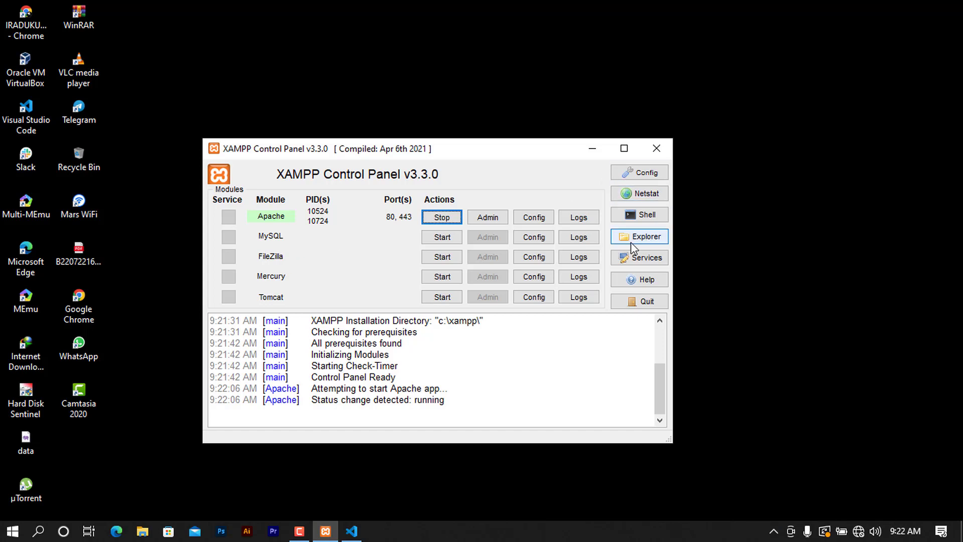
mouse_move(441, 238)
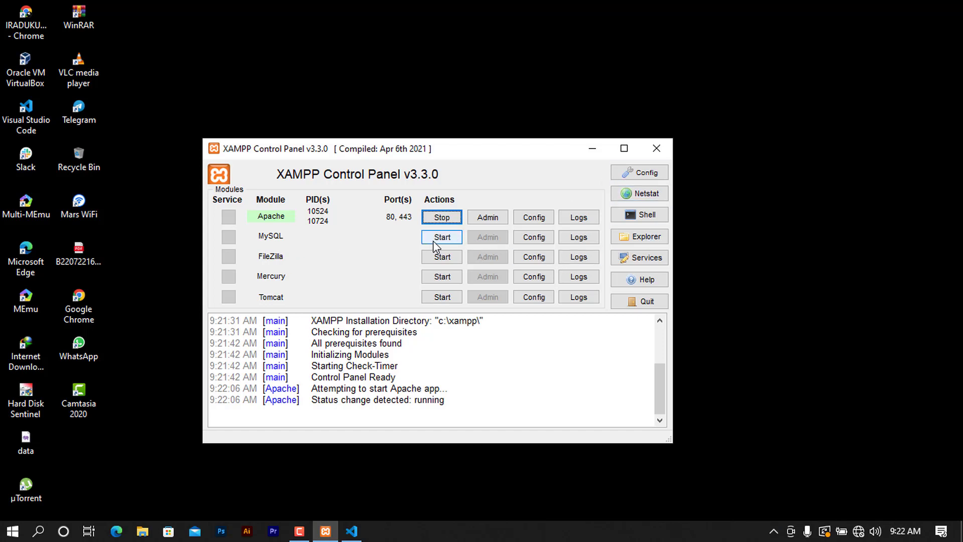
click(441, 238)
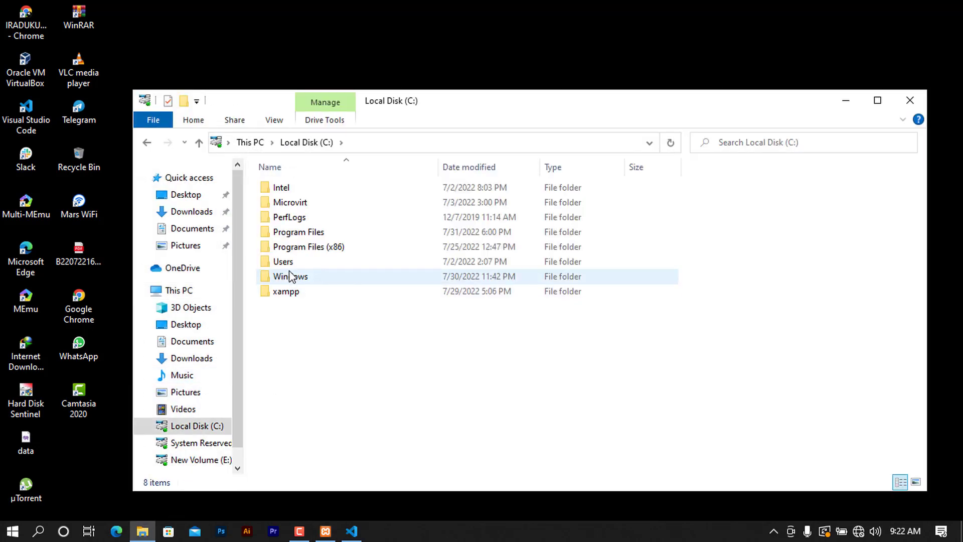
Create a PDO folder in C:\xampp\htdocs and open it in VS Code
double_click(283, 261)
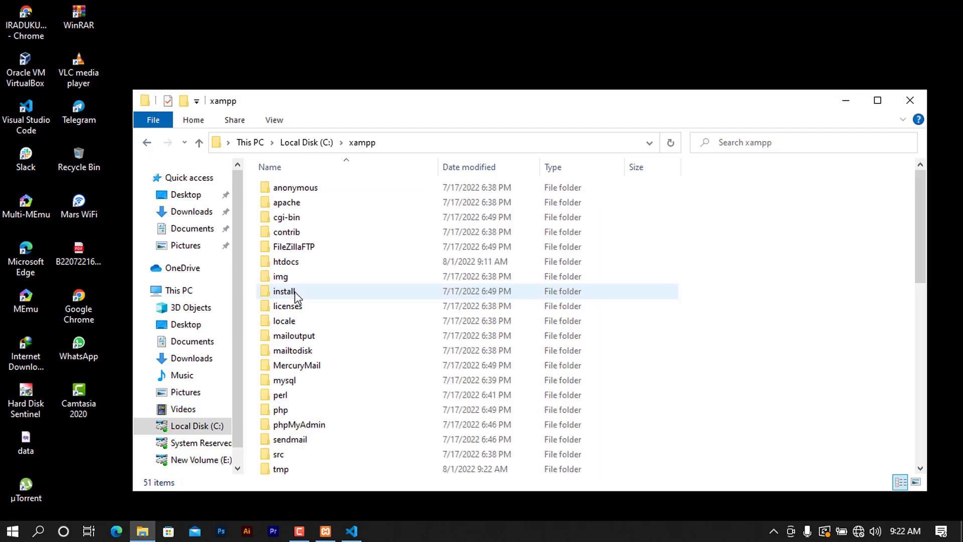
click(285, 261)
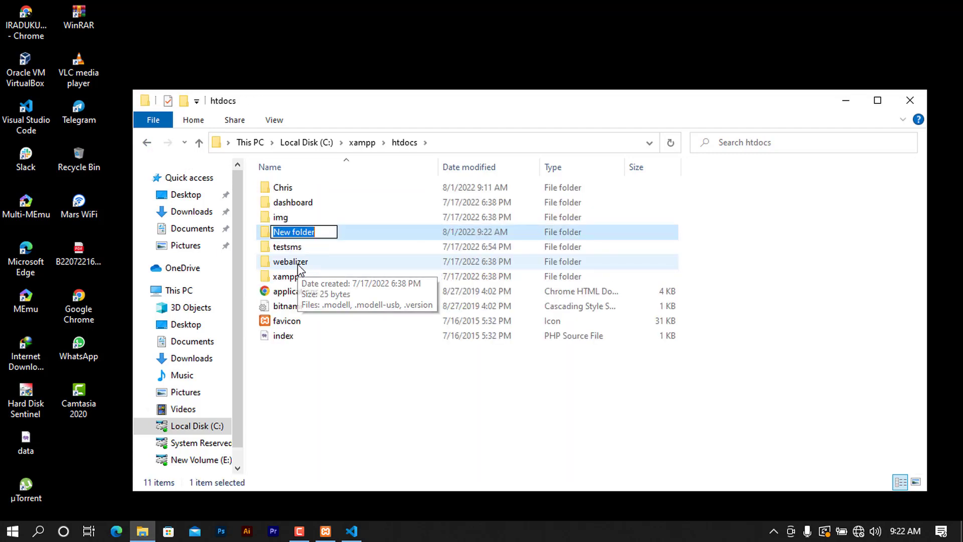
text(PDO)
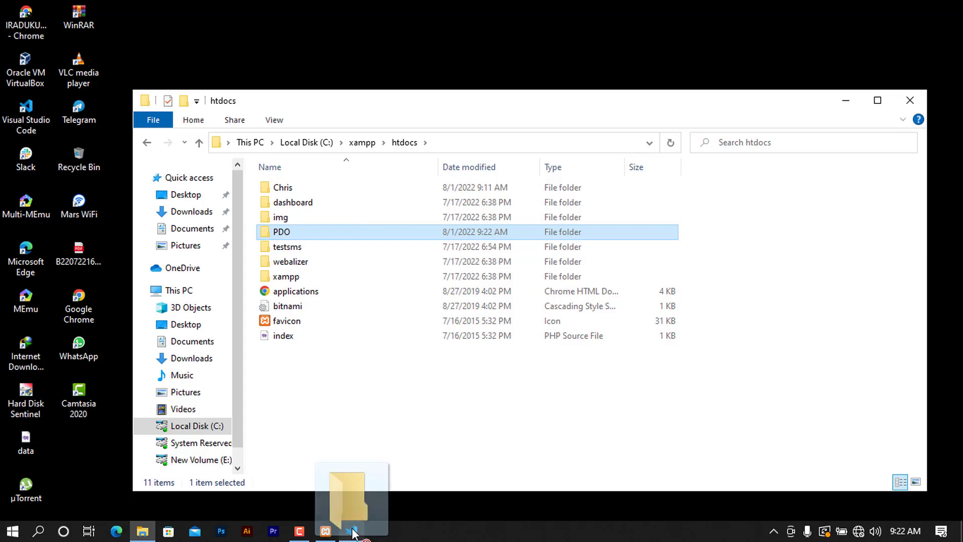
click(351, 530)
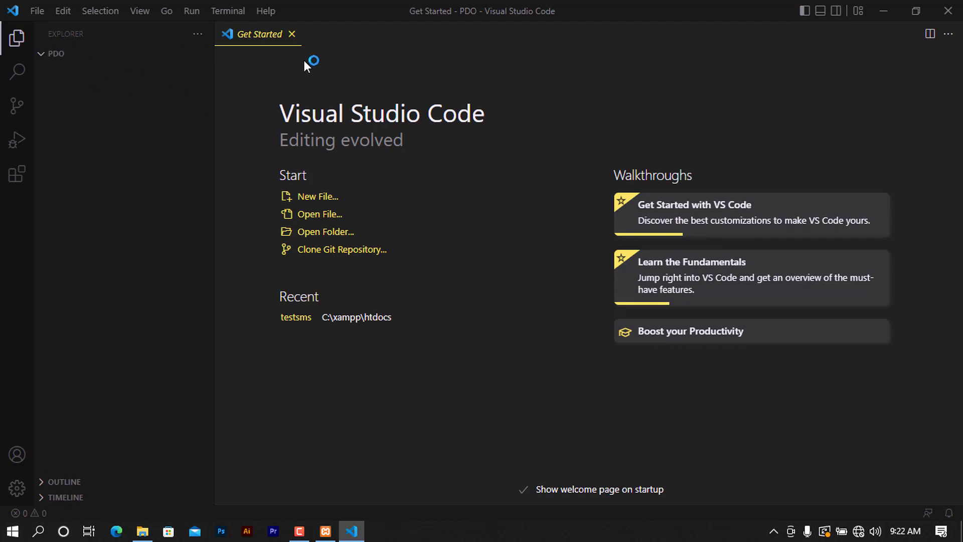
mouse_move(292, 41)
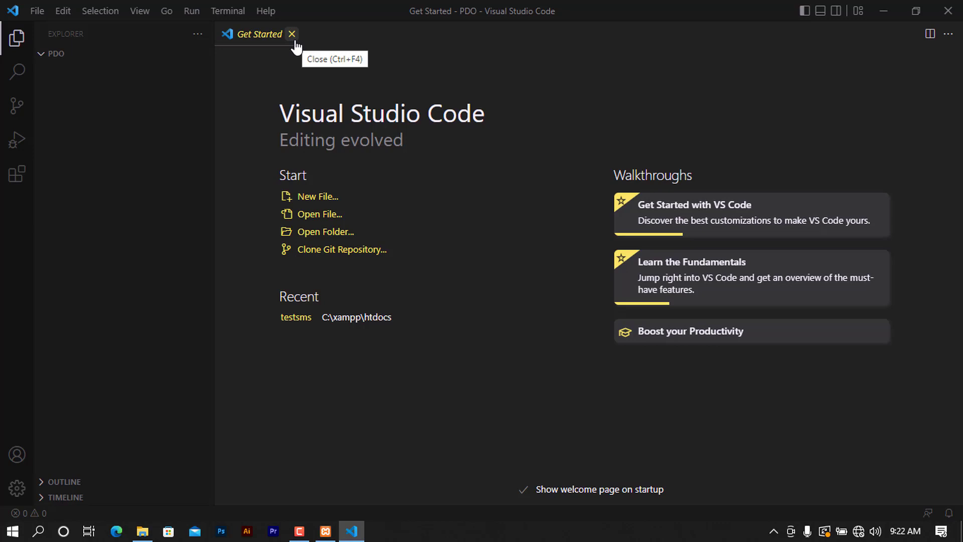
mouse_move(903, 30)
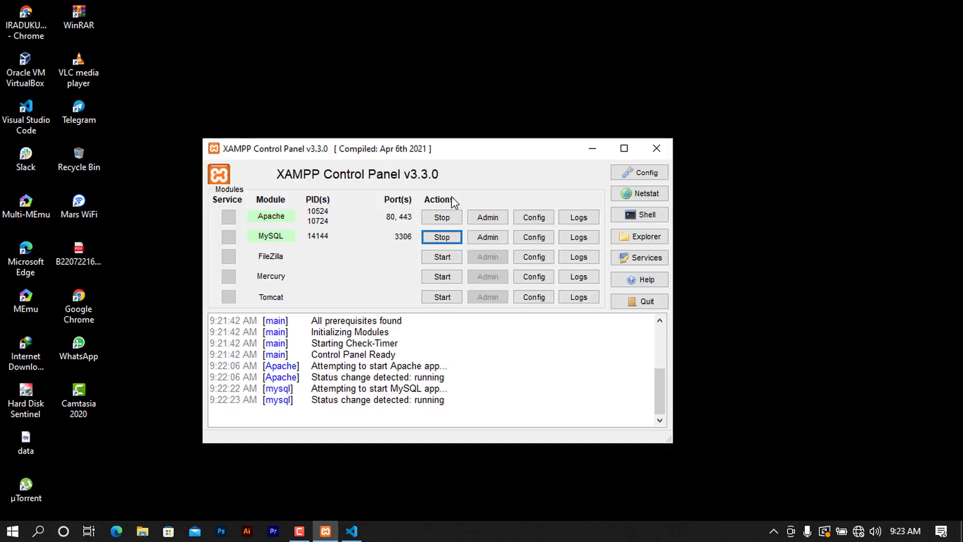
mouse_move(485, 310)
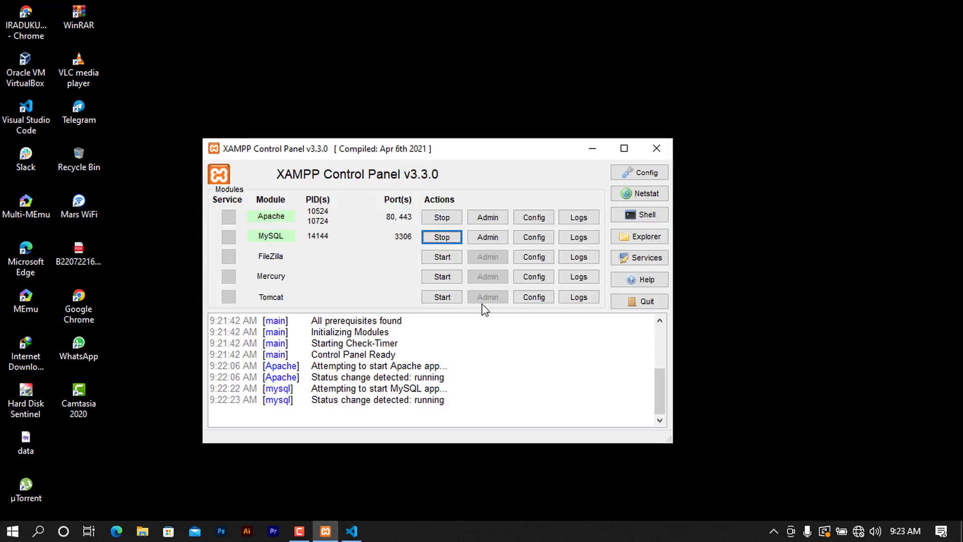
mouse_move(639, 215)
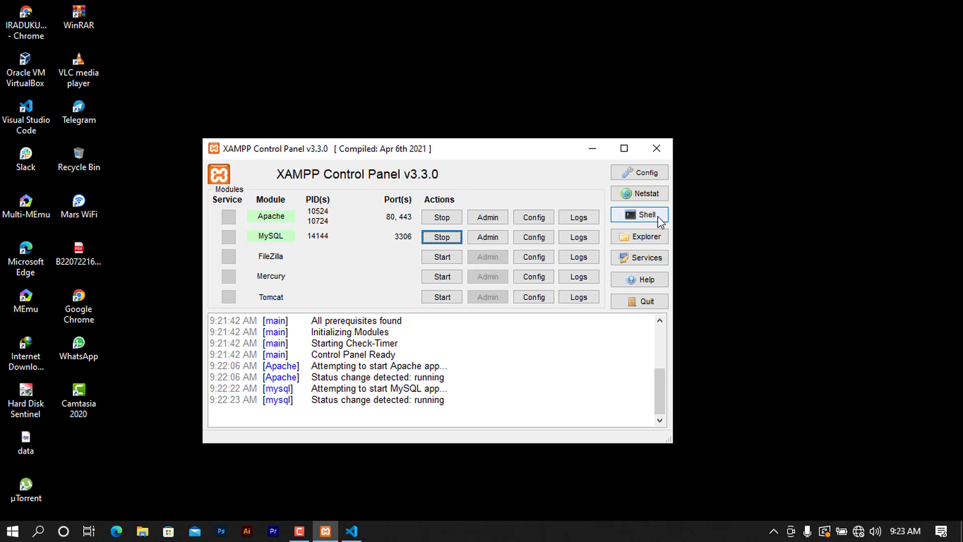
Open the XAMPP shell and log into MariaDB with 'mysql -u root'
click(639, 215)
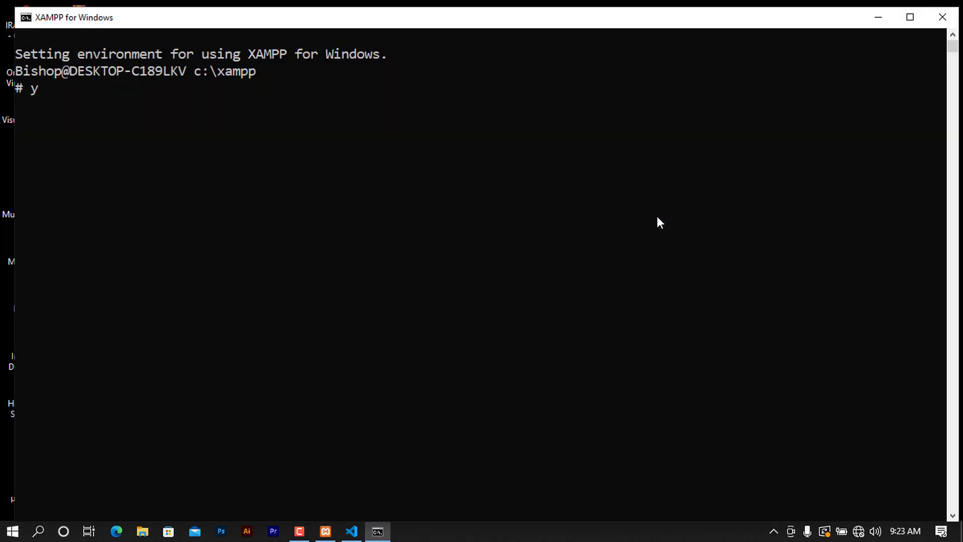
text(mys)
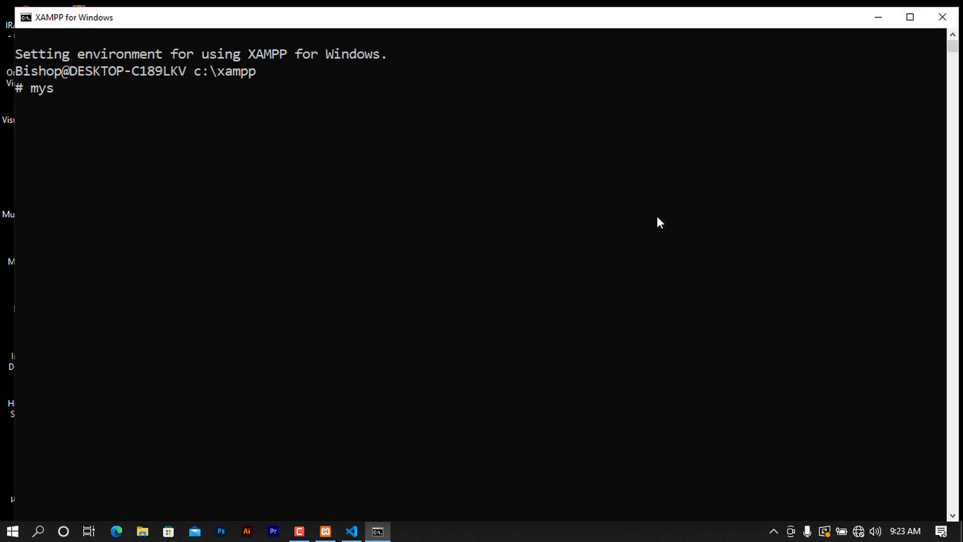
text(ql -u)
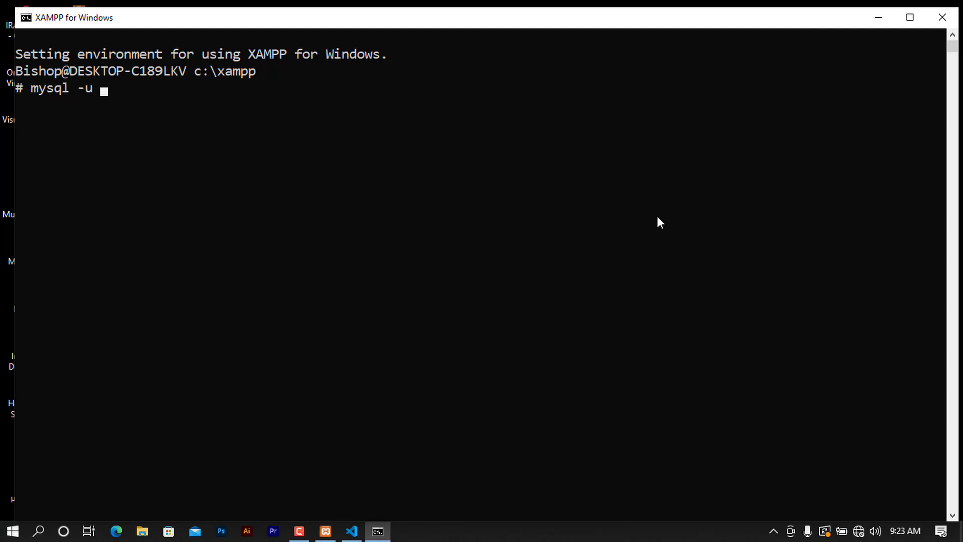
text(root)
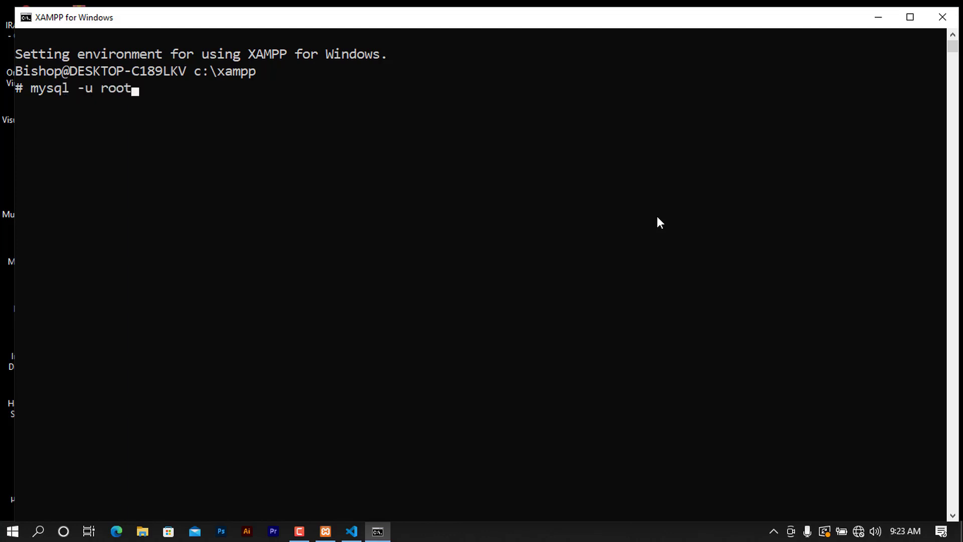
key(Return)
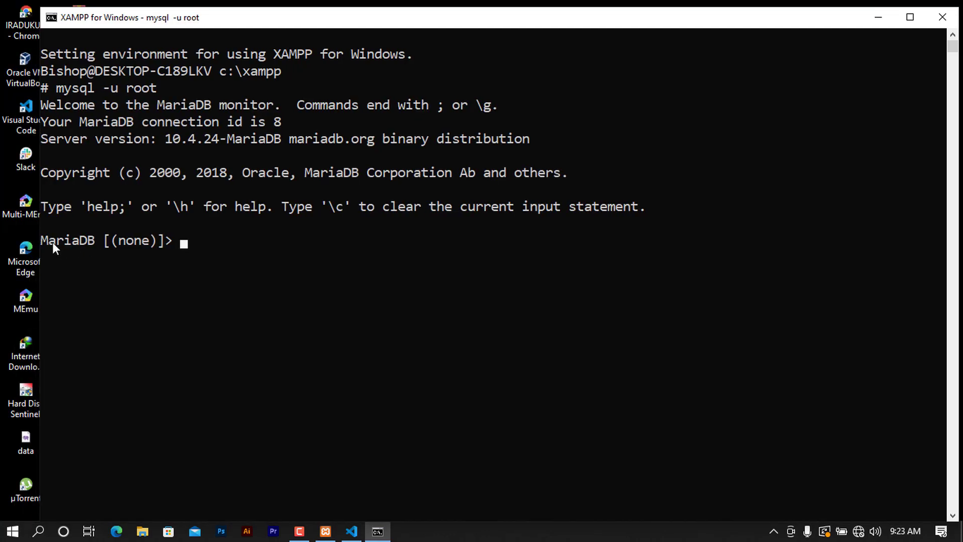
List the existing databases with 'show databases'
text(sh)
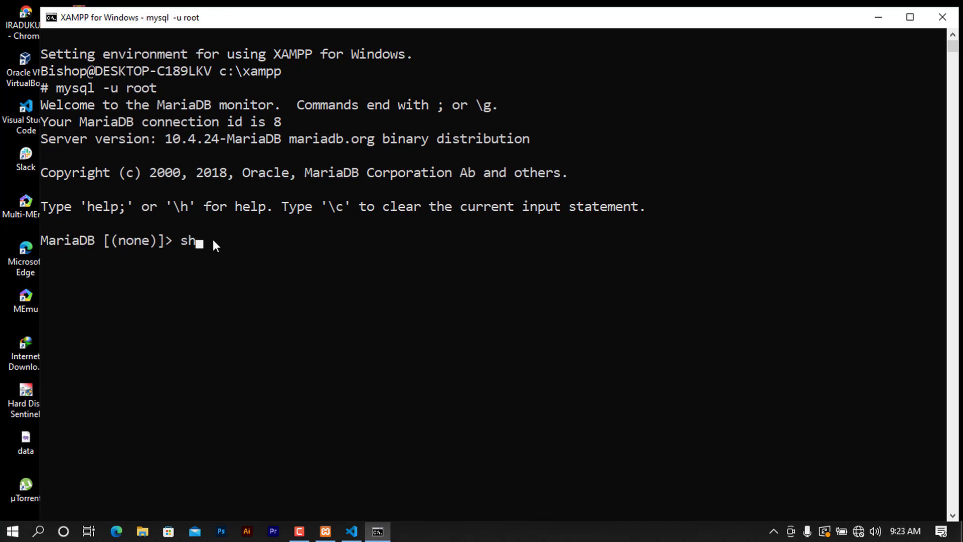
text(ow databases)
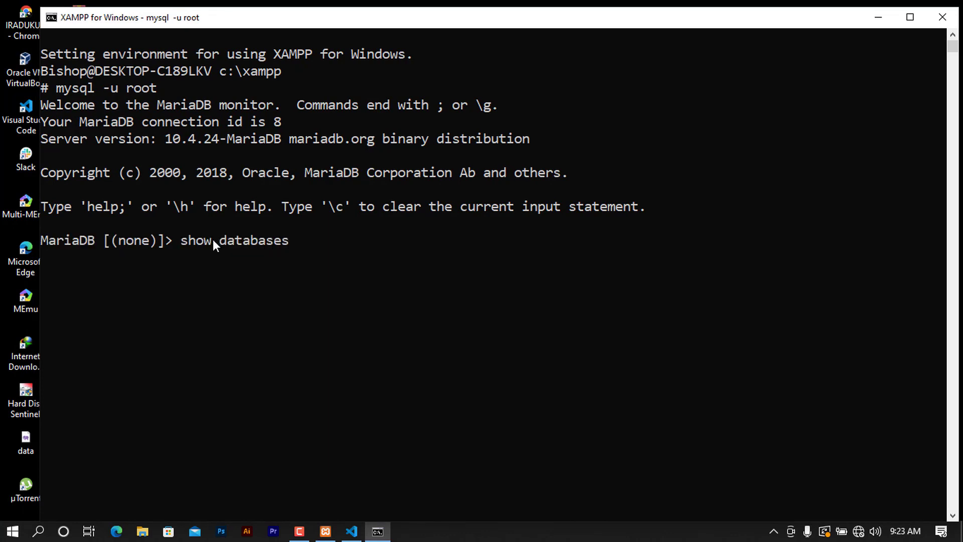
key(Return)
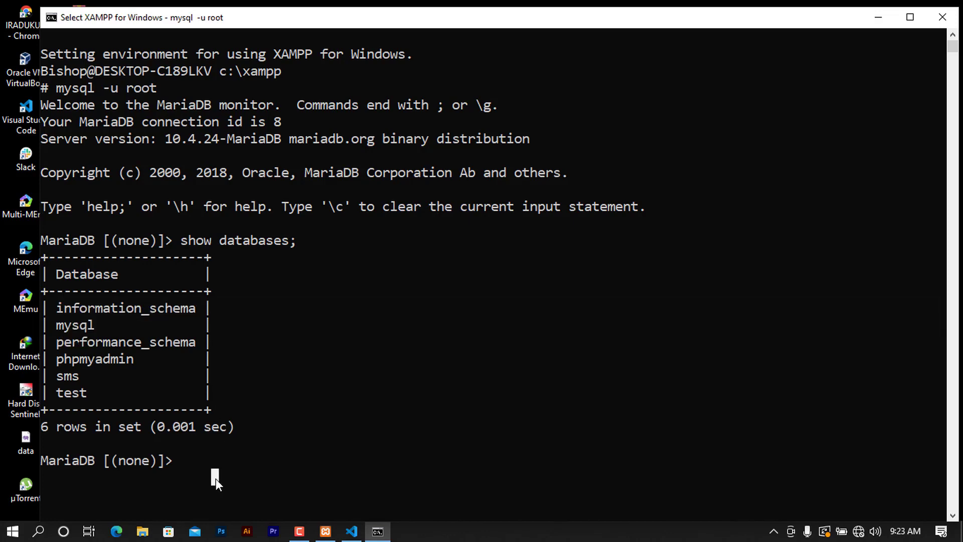
scroll(down, 3)
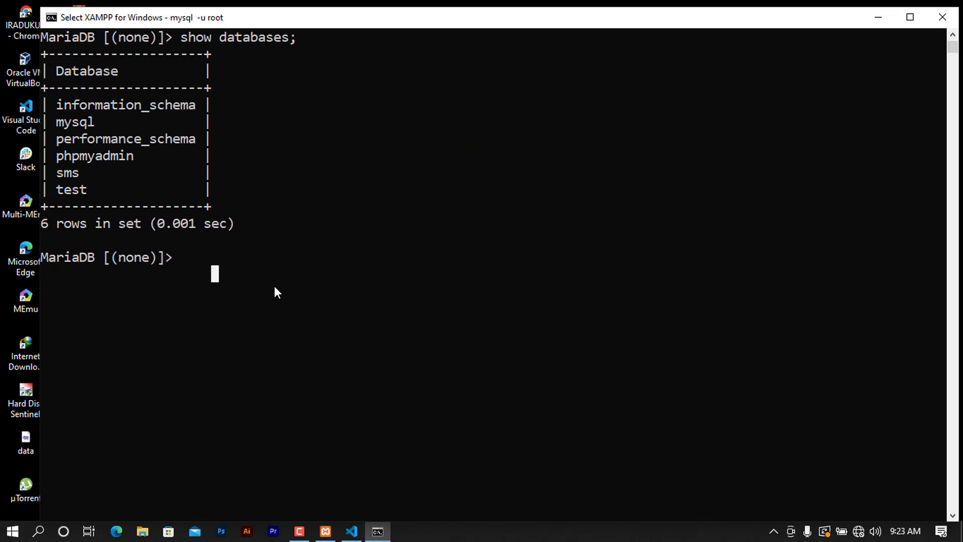
Enter CREATE DATABASE to create the hanomedia database
text(CREATE)
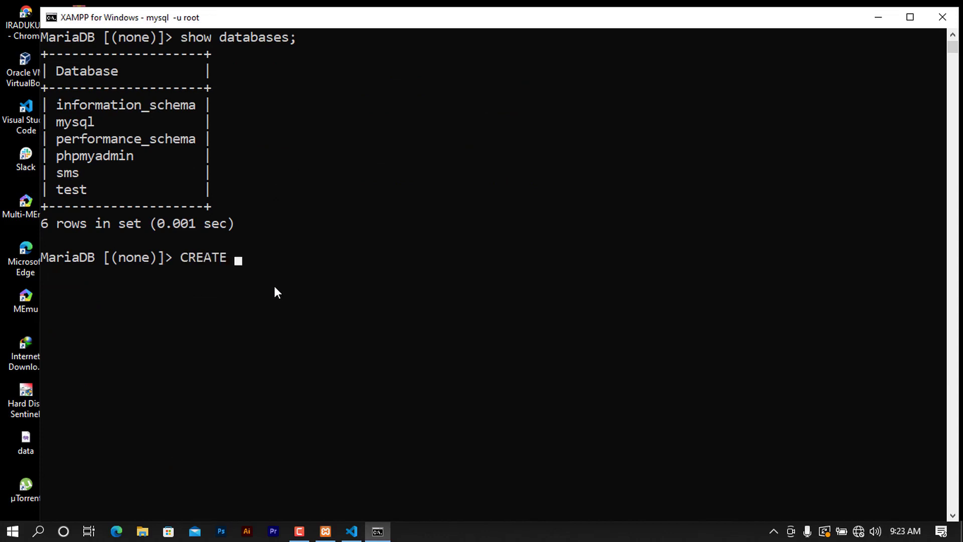
text(DATA)
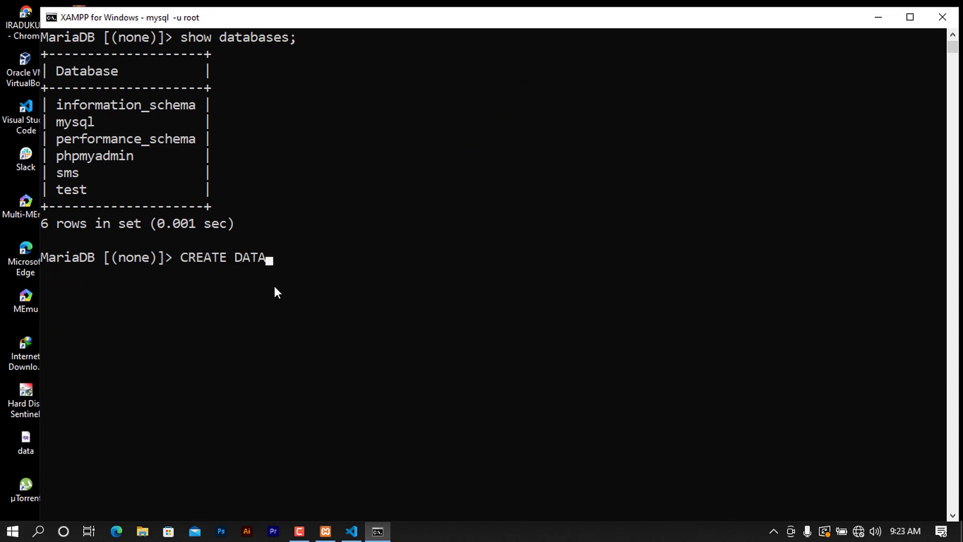
text(BA)
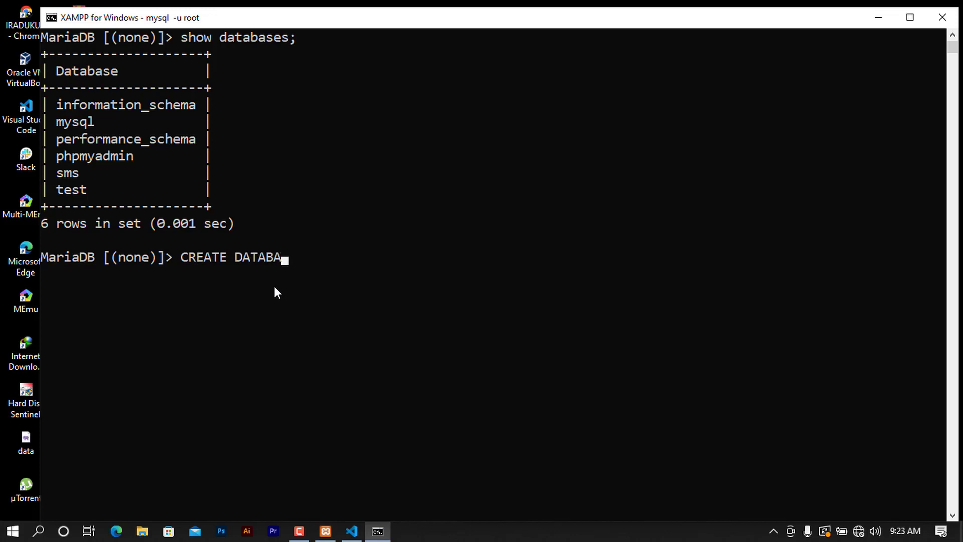
text(SE hah)
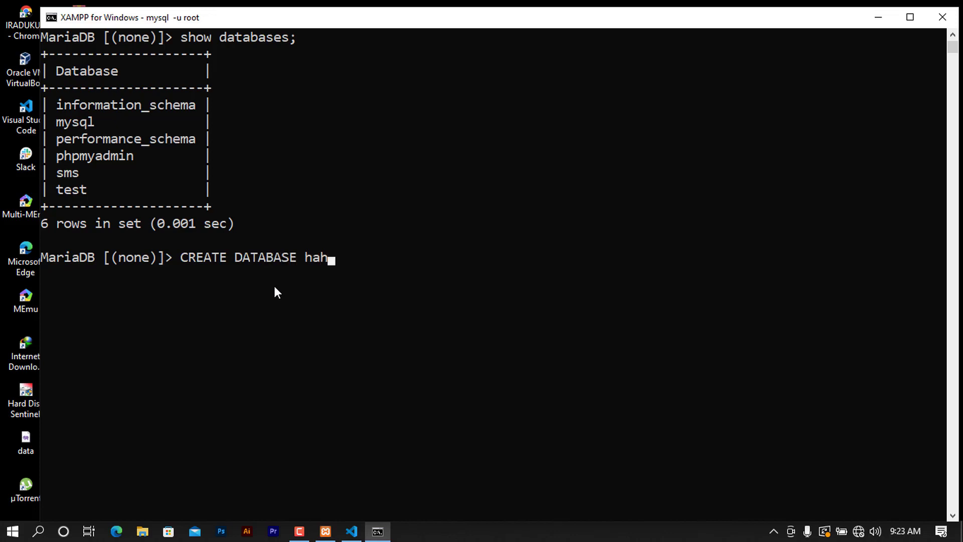
text(omedia;)
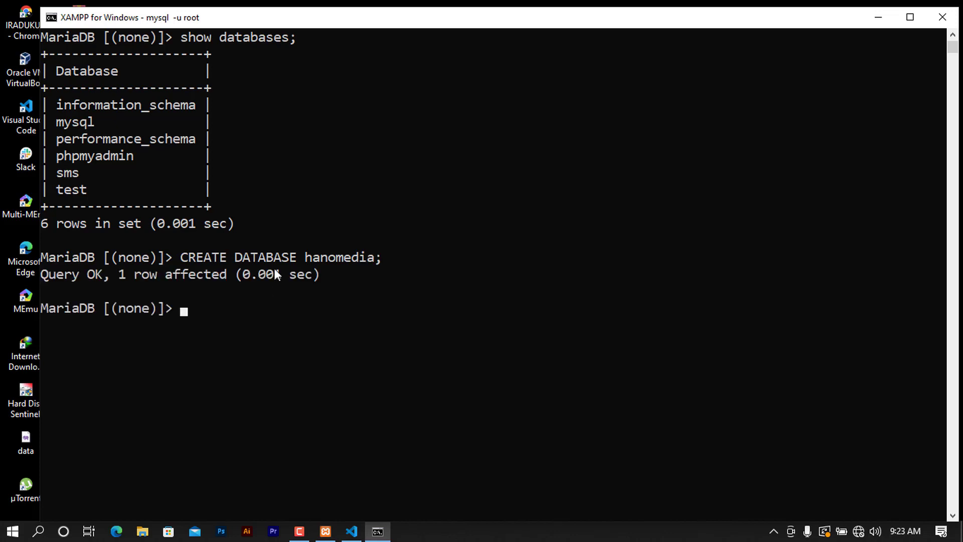
mouse_move(268, 352)
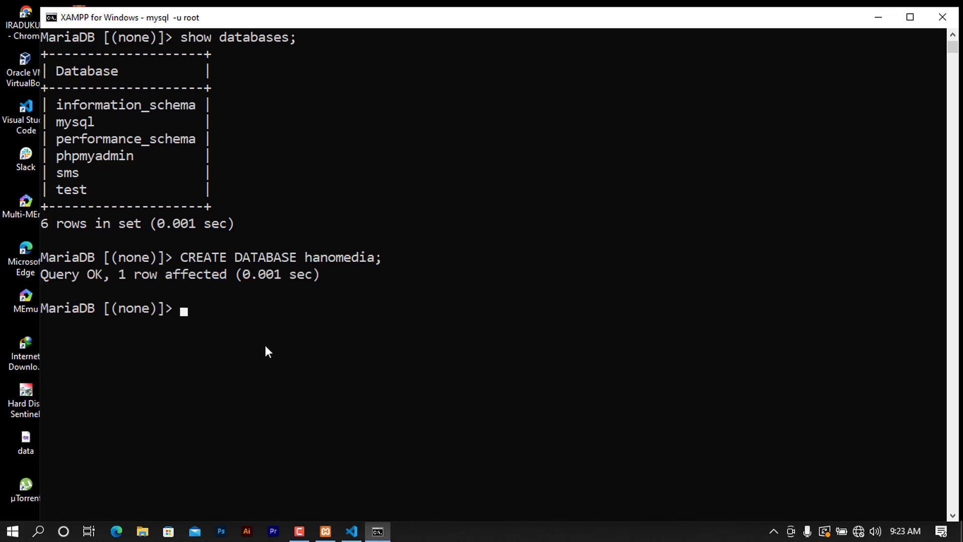
List the databases again and confirm hanomedia is among them
text(show da)
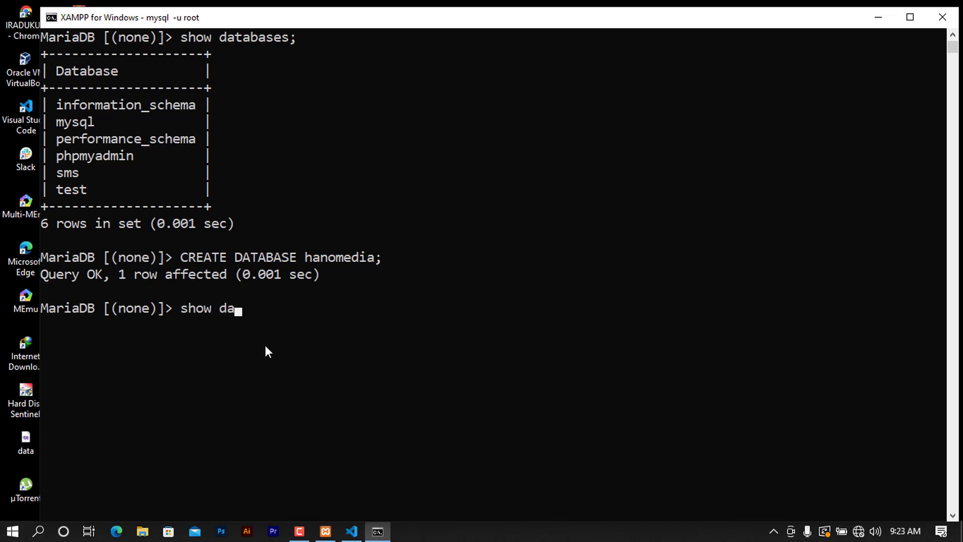
text(tabases)
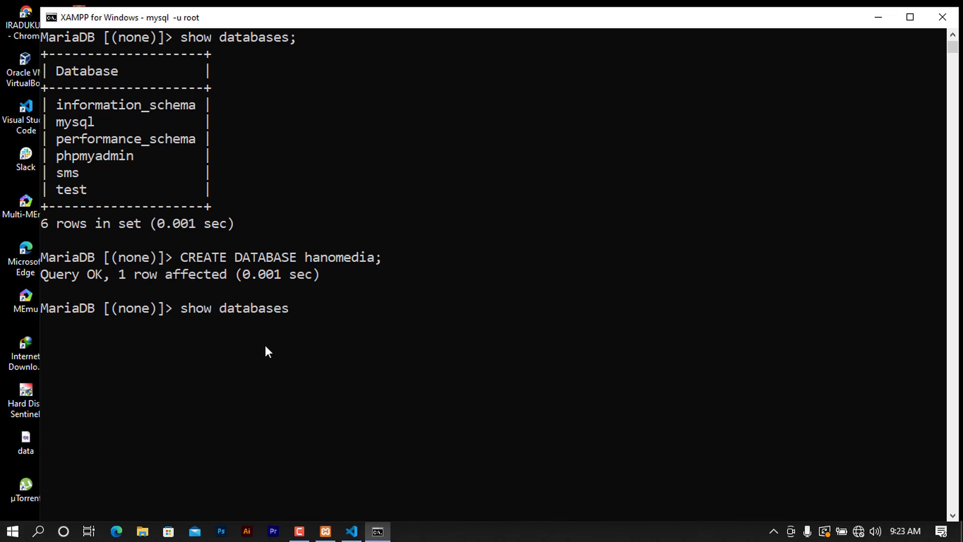
key(Return)
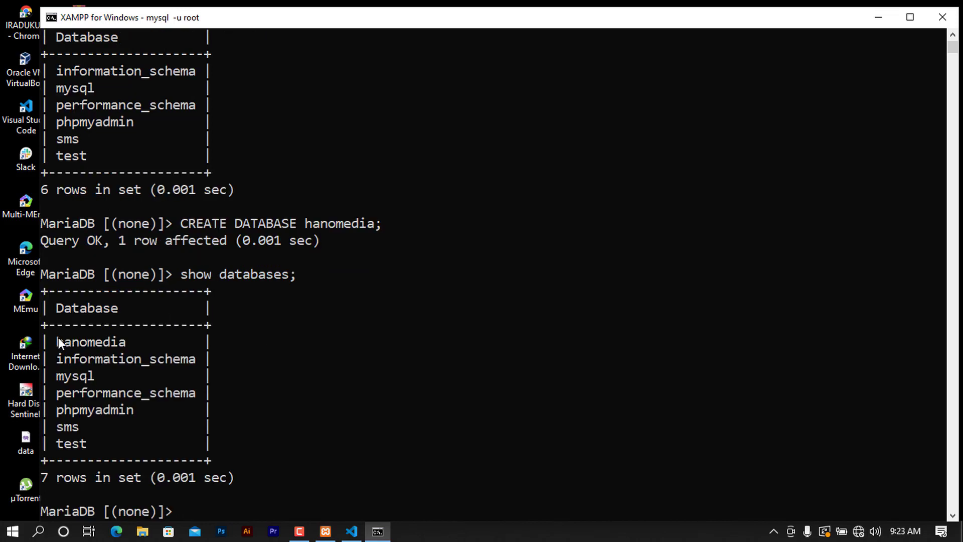
double_click(90, 342)
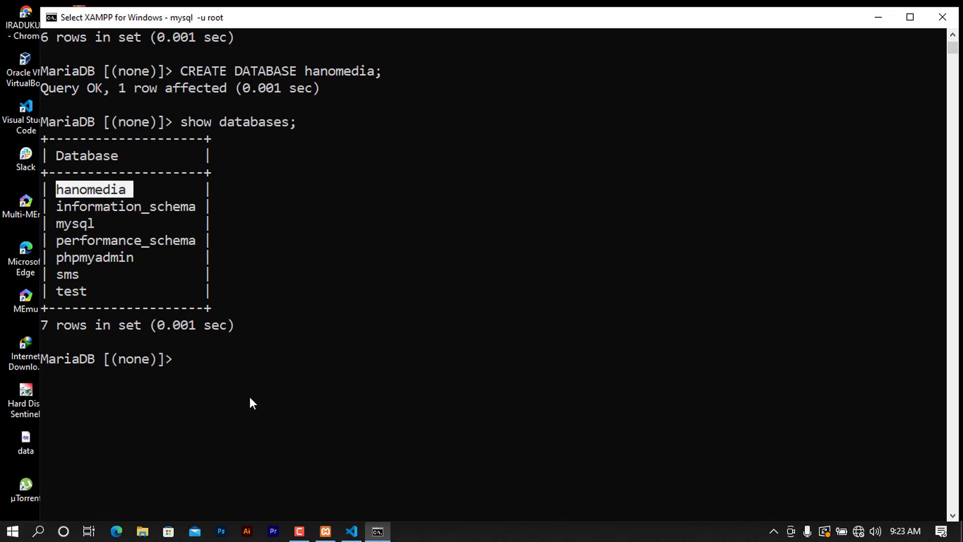
Switch the session to the hanomedia database with 'use hanomedia;'
text(use ha)
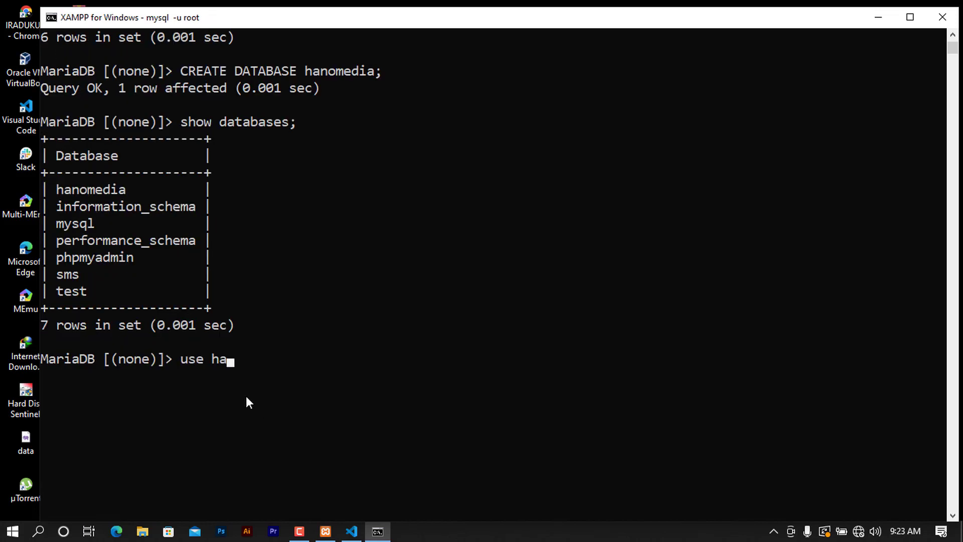
text(nomedia;)
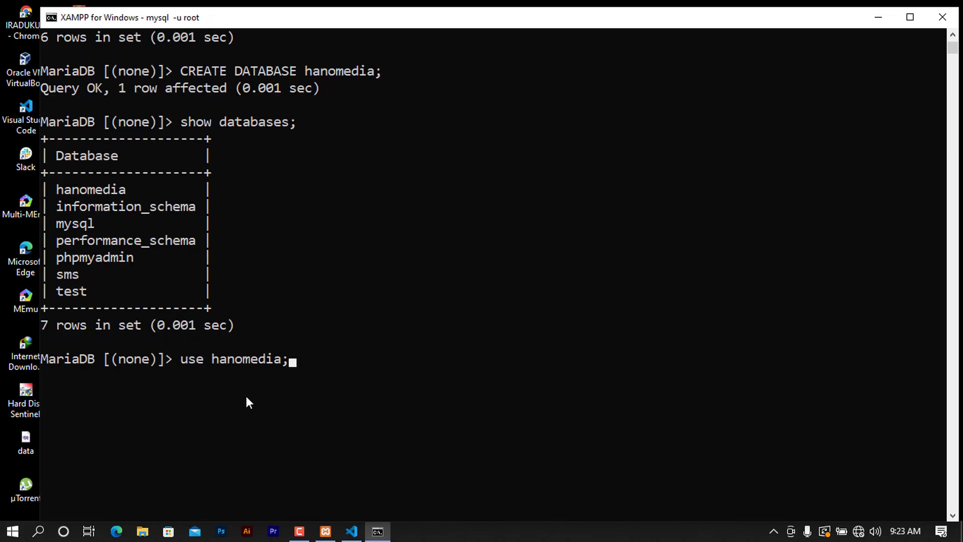
key(Return)
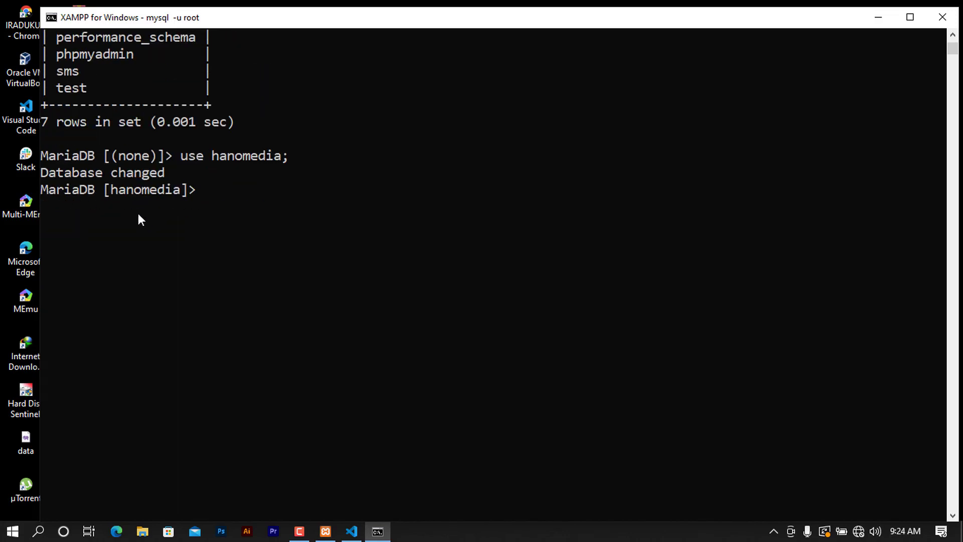
scroll(up, 3)
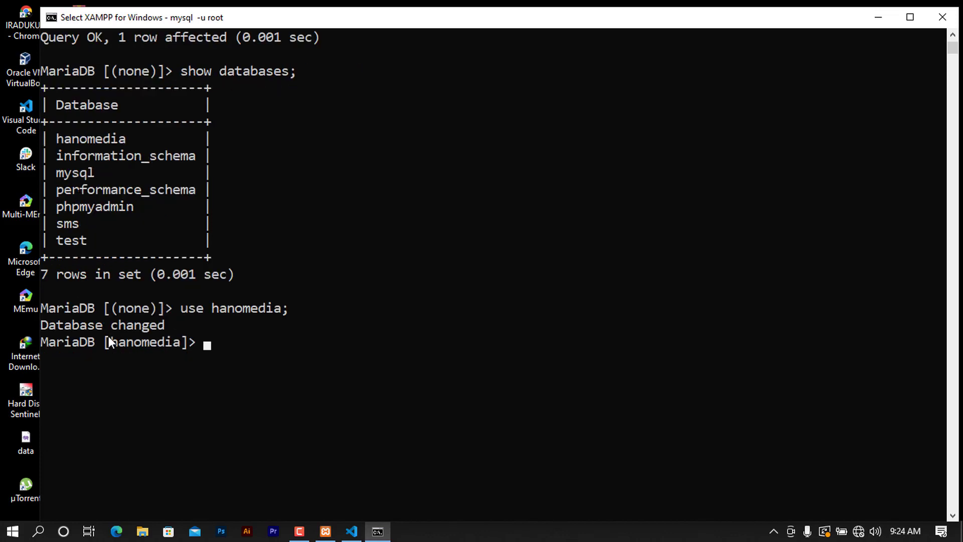
mouse_move(246, 376)
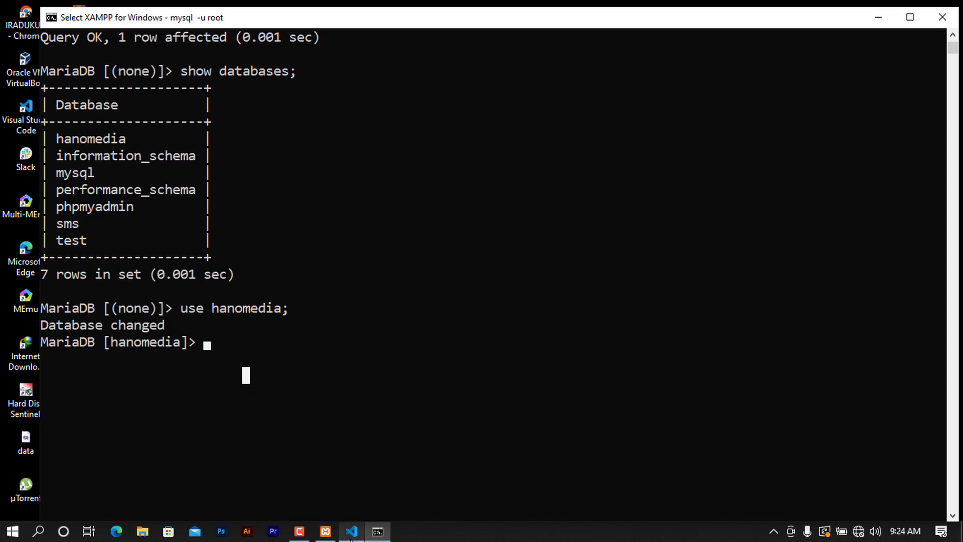
Create an empty database.sql file in the PDO project in VS Code
click(351, 532)
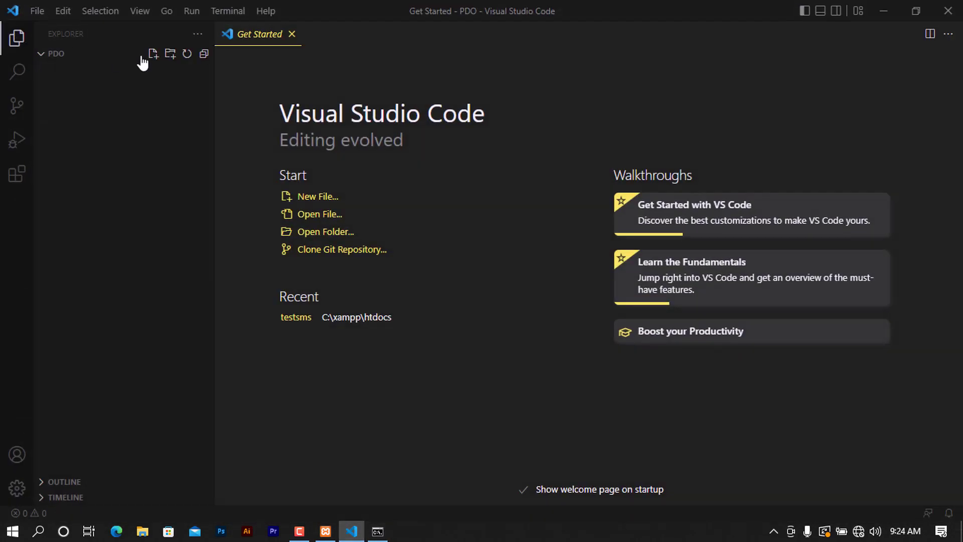
click(55, 54)
text(dab)
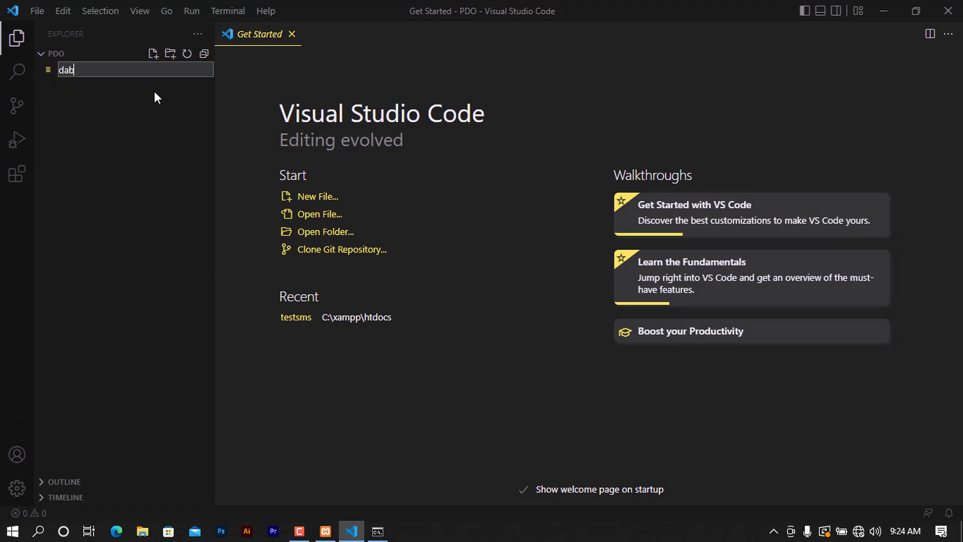
key(Backspace)
text(tabase.sql)
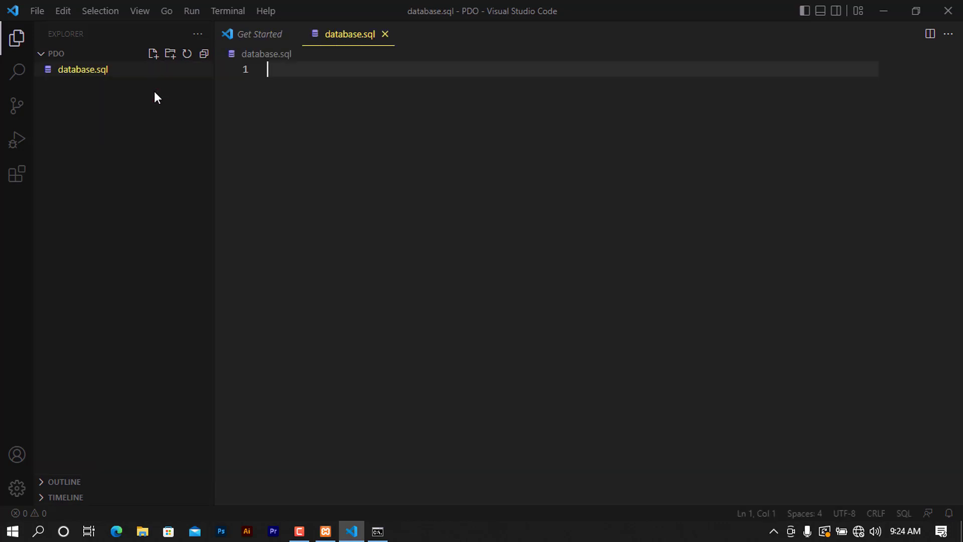
Write CREATE TABLE names() with an int primary key auto_increment id column
text(CREATE)
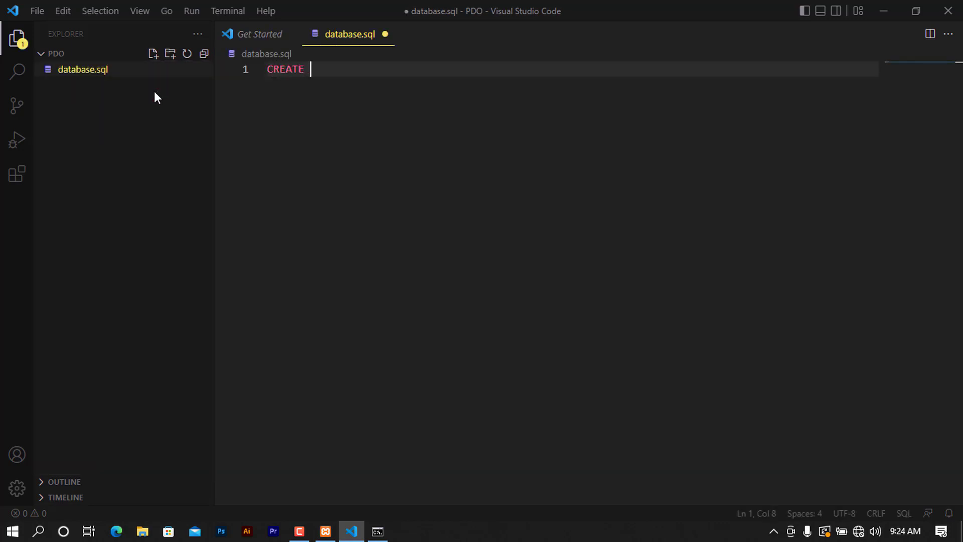
text(TABL)
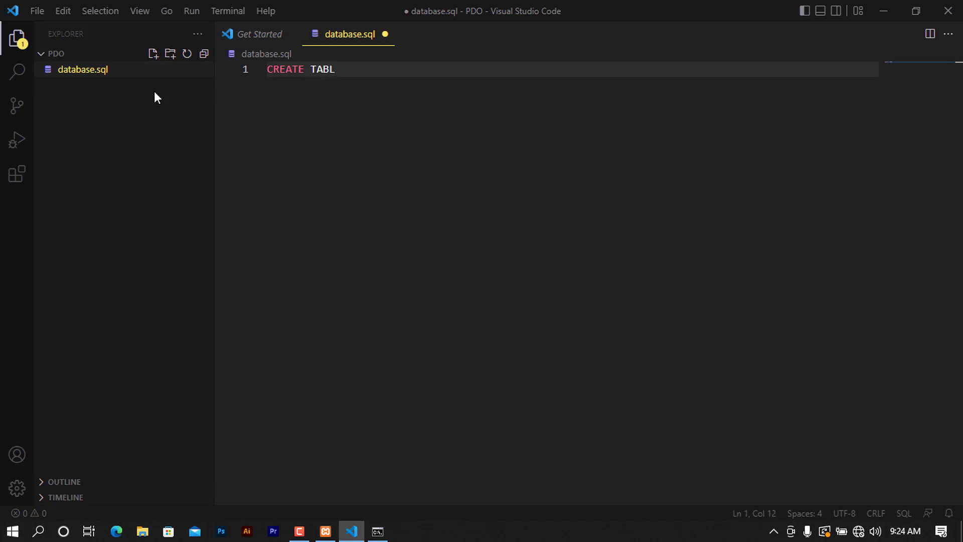
text(E name)
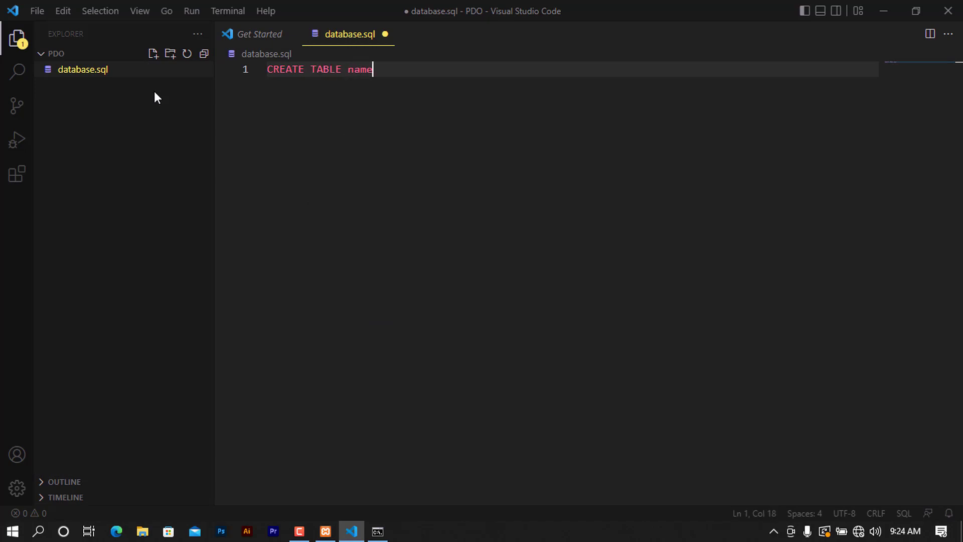
text(s())
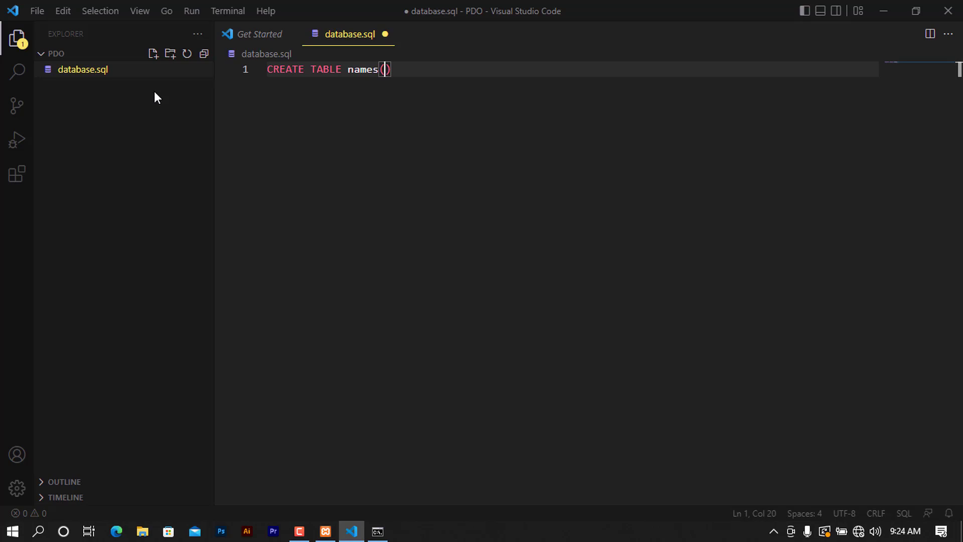
key(Enter)
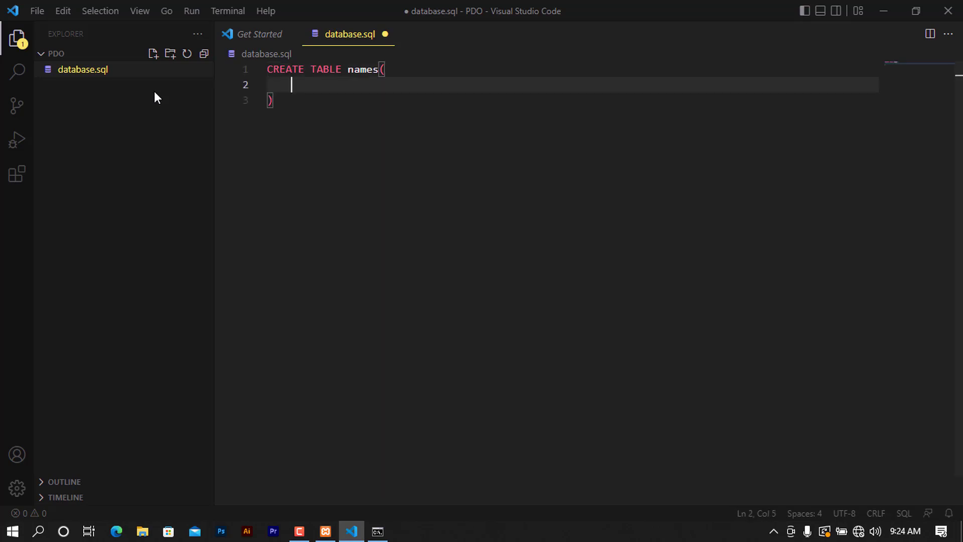
text(int)
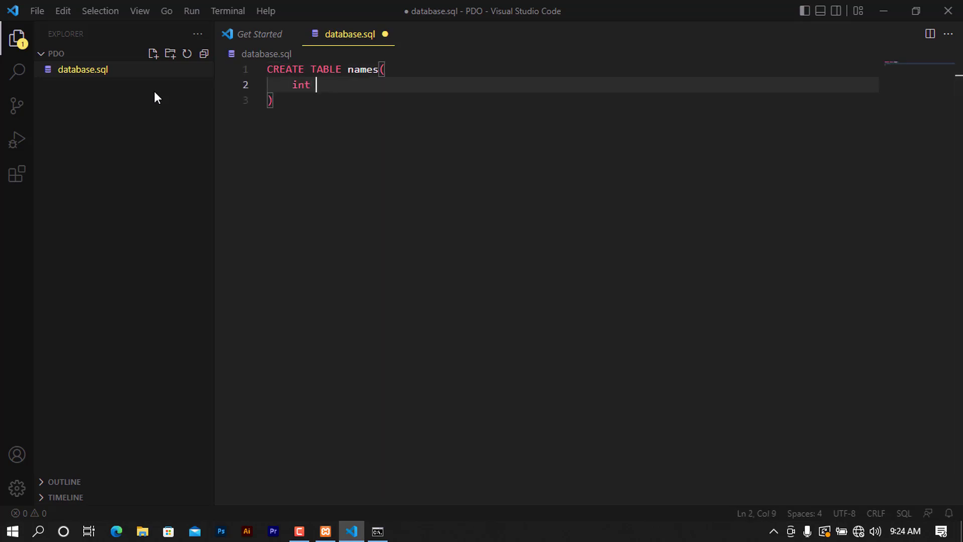
text(id)
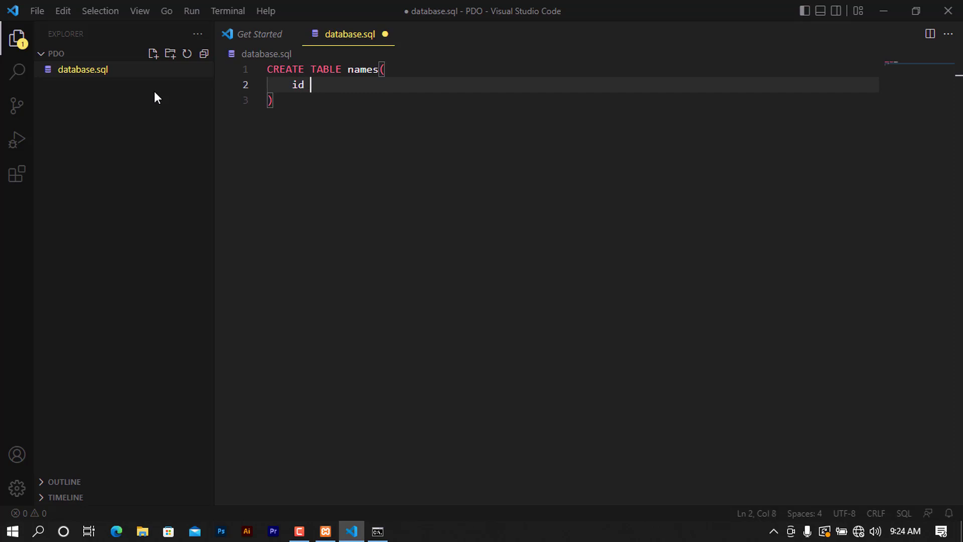
text(int primar)
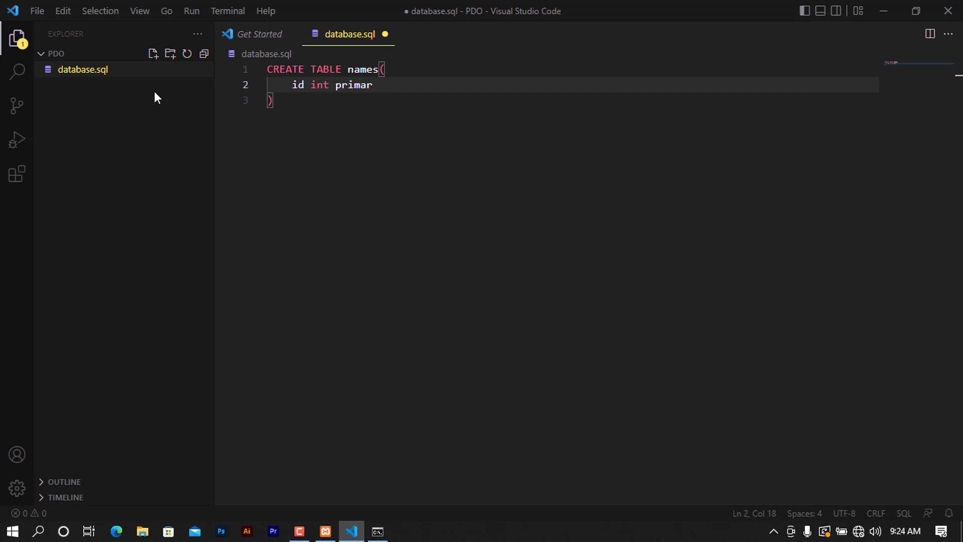
text(y key)
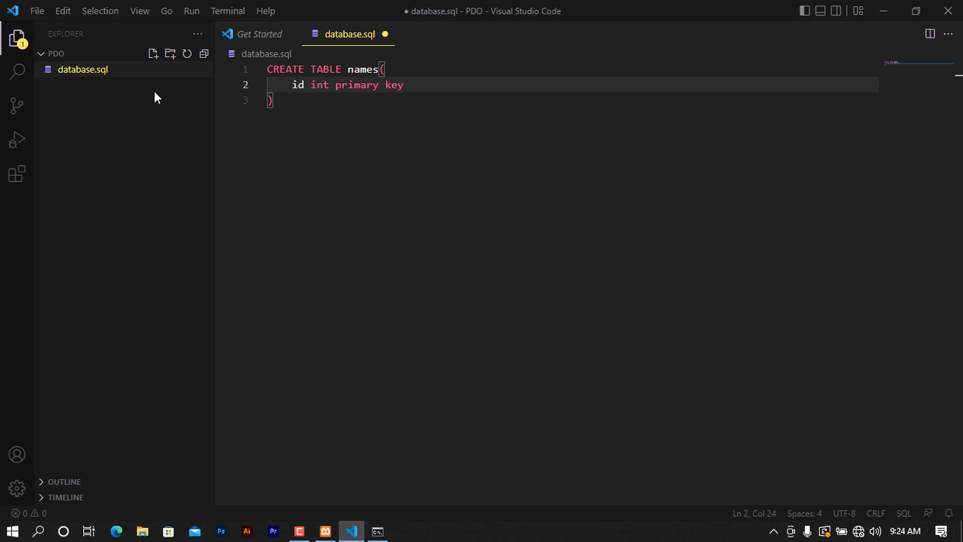
text(a)
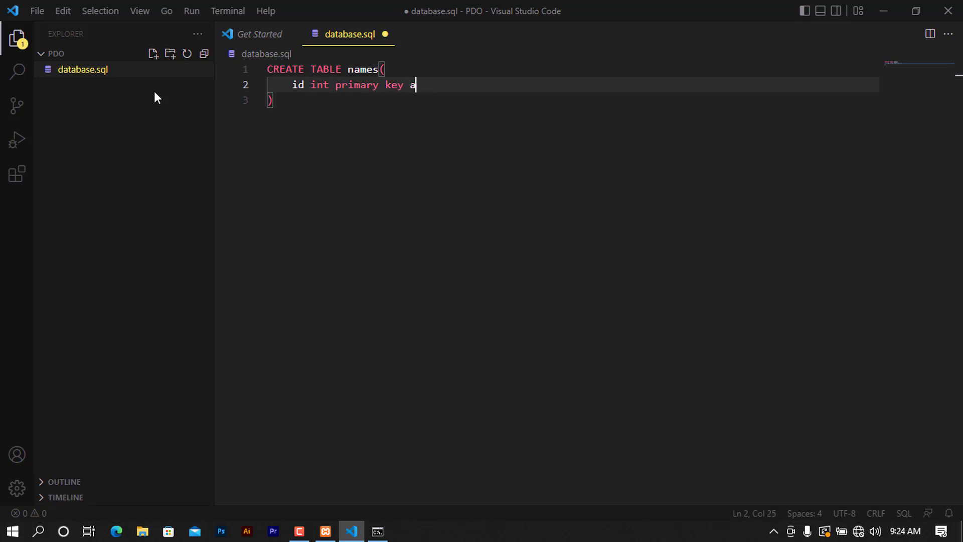
text(uto_inc)
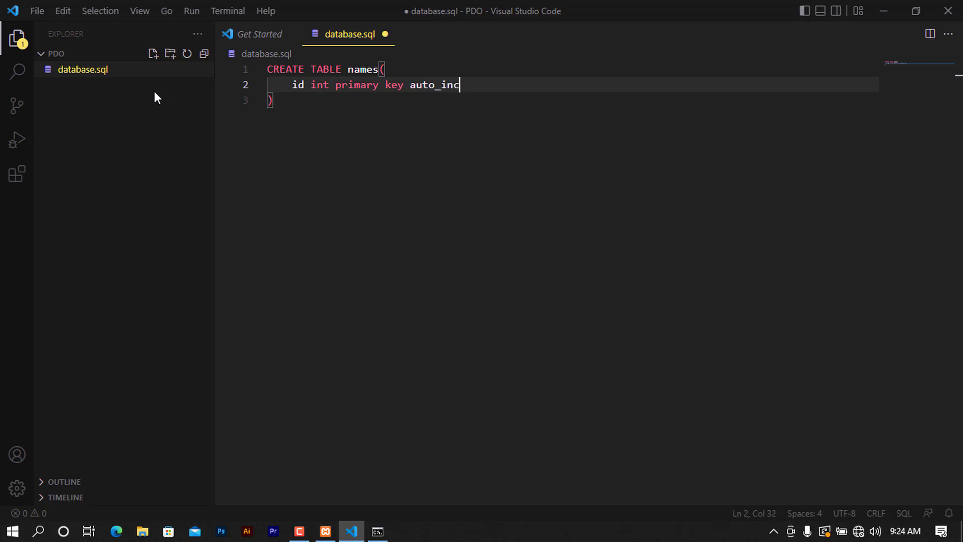
text(rement,)
text(firs)
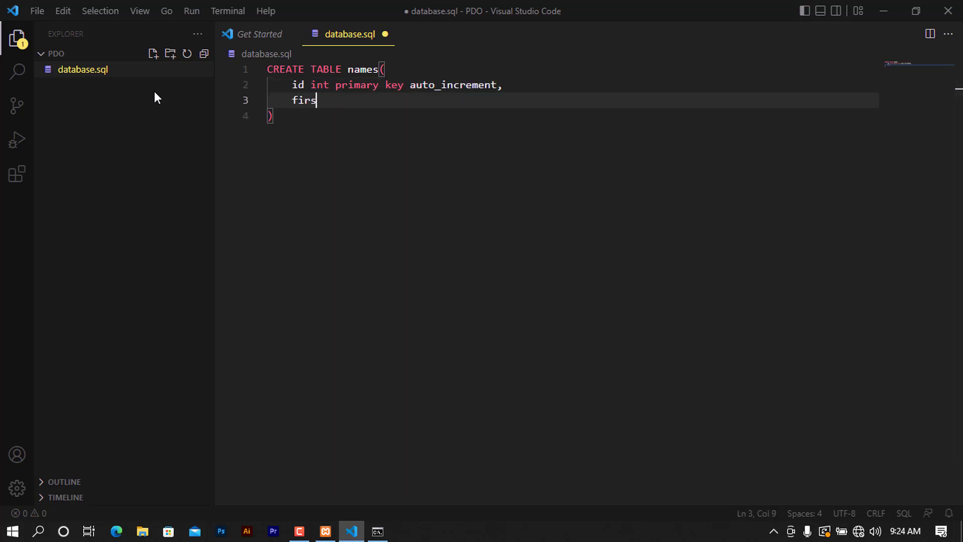
Add the firstname varchar(200) NOT NULL column
text(tname va)
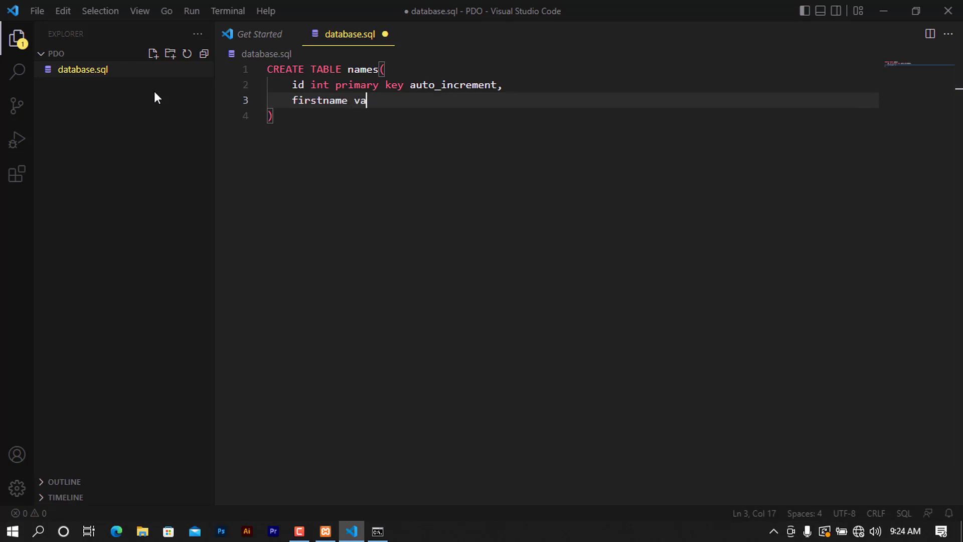
text(rchar)
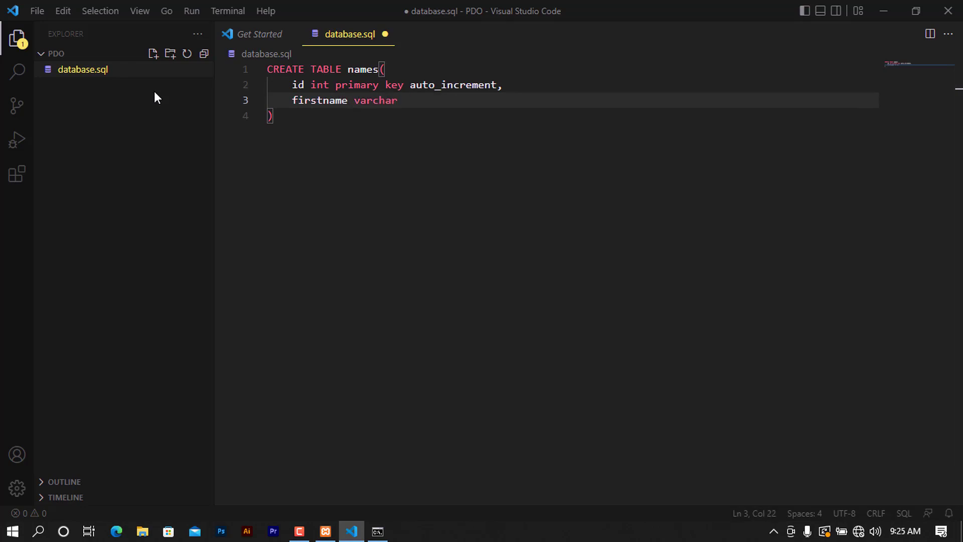
text((200))
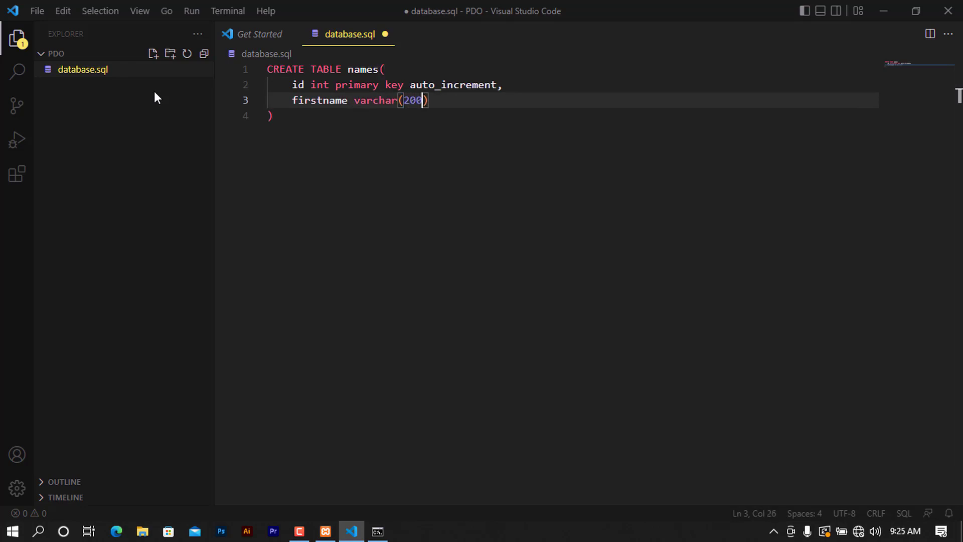
text(NOT NULL,)
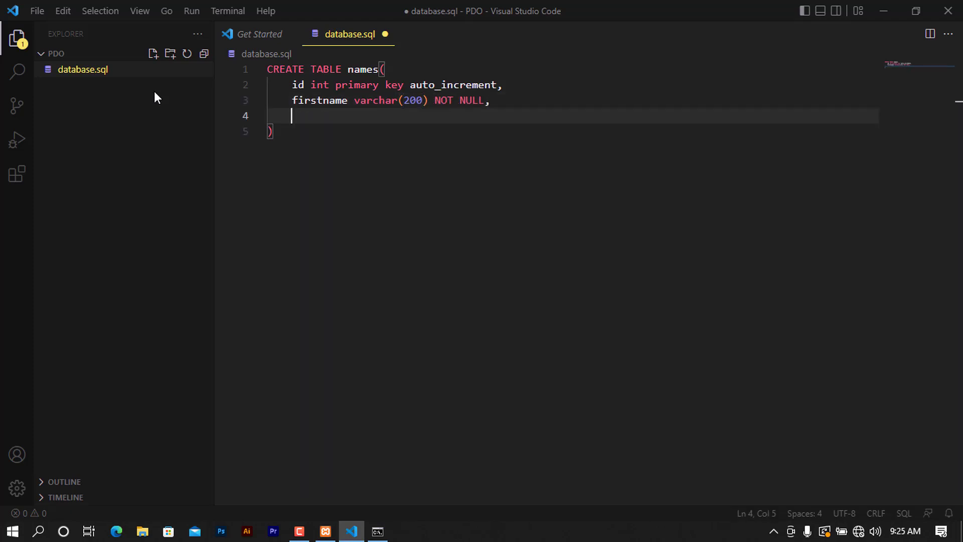
Add surname varchar(200) NOT NULL and age int(10) NOT NULL, ending with a semicolon
text(s)
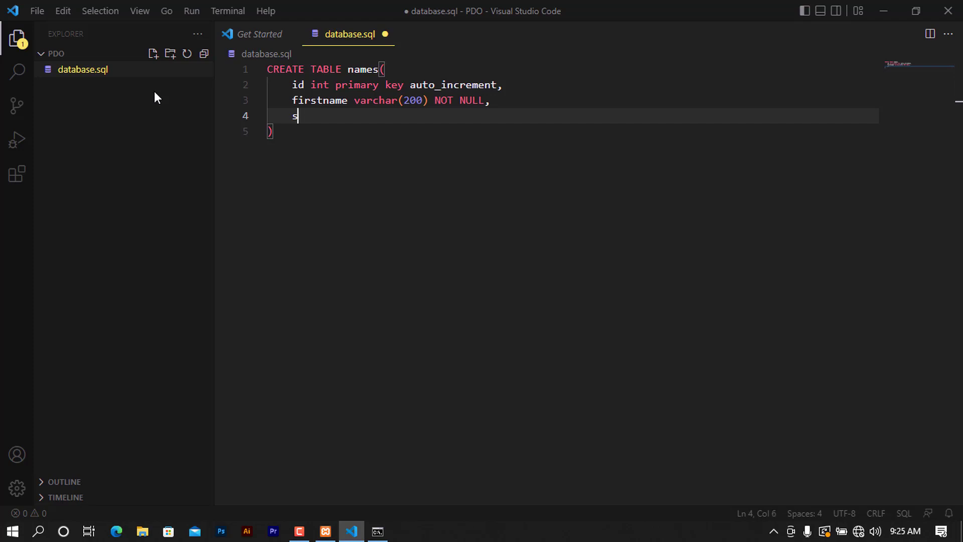
text(urname varchar(2)
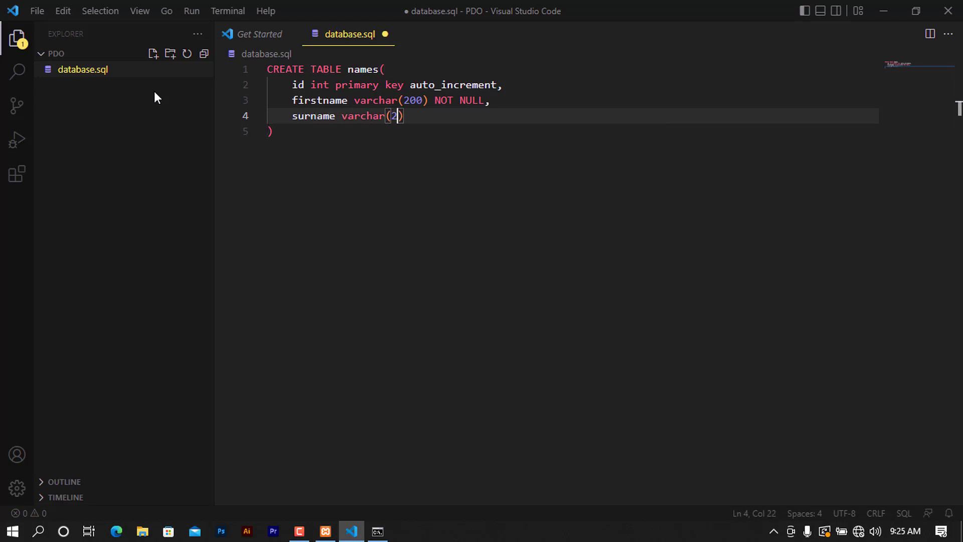
text(00),)
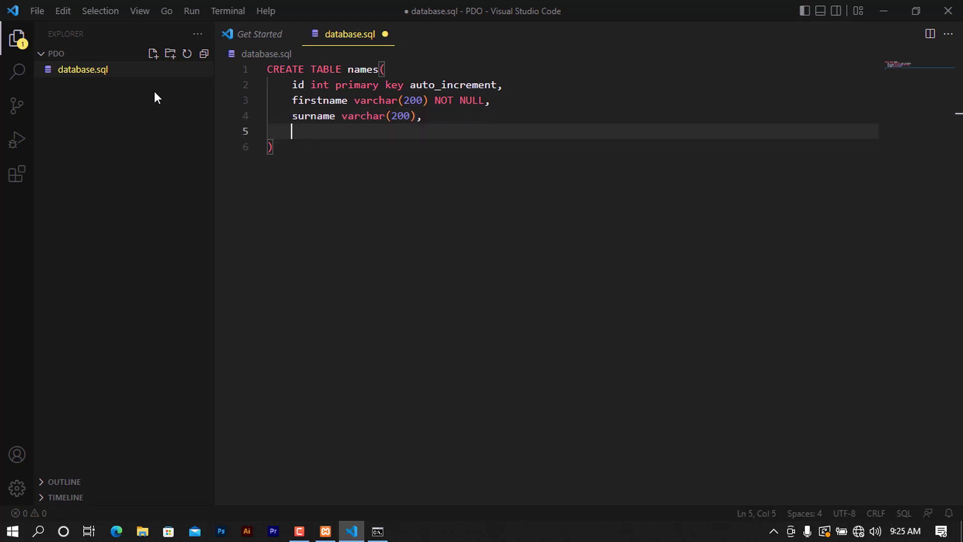
text(af)
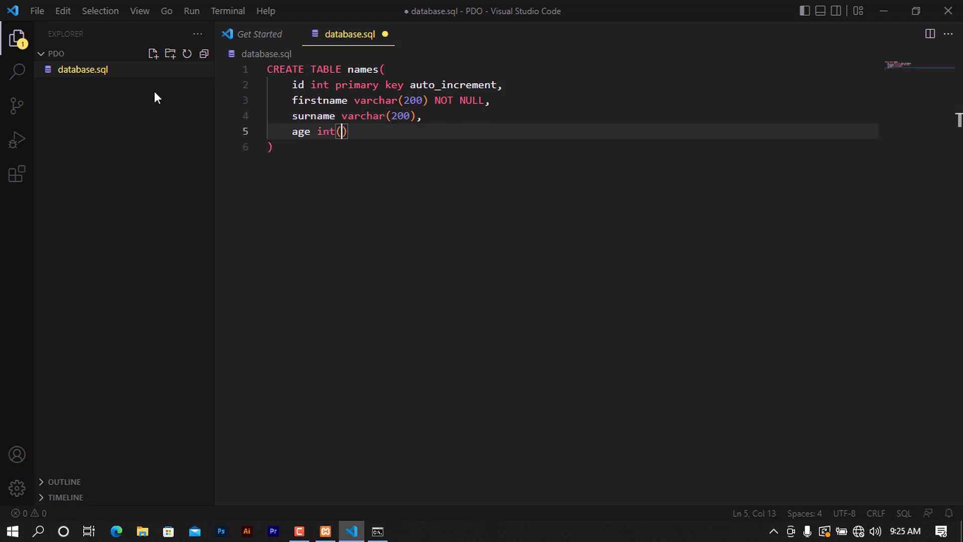
text(10)
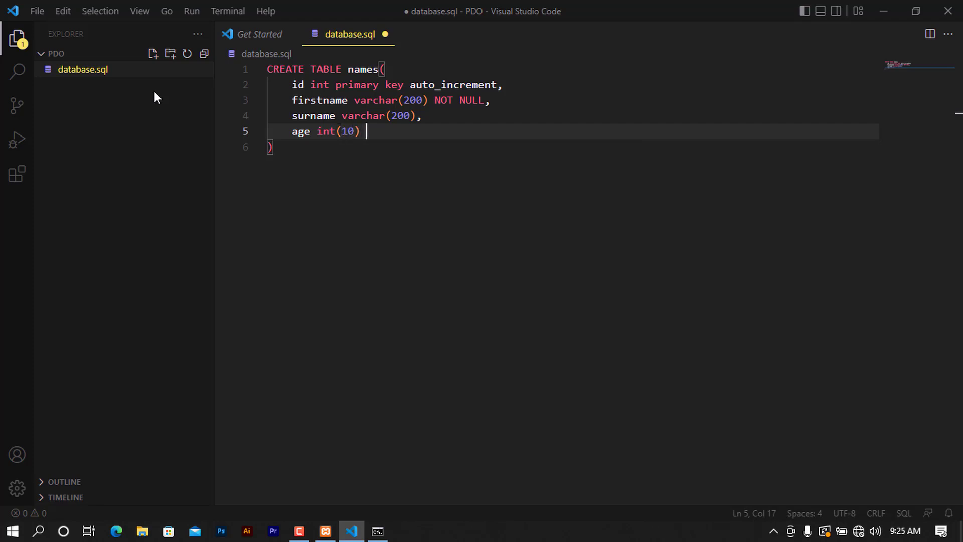
mouse_move(250, 99)
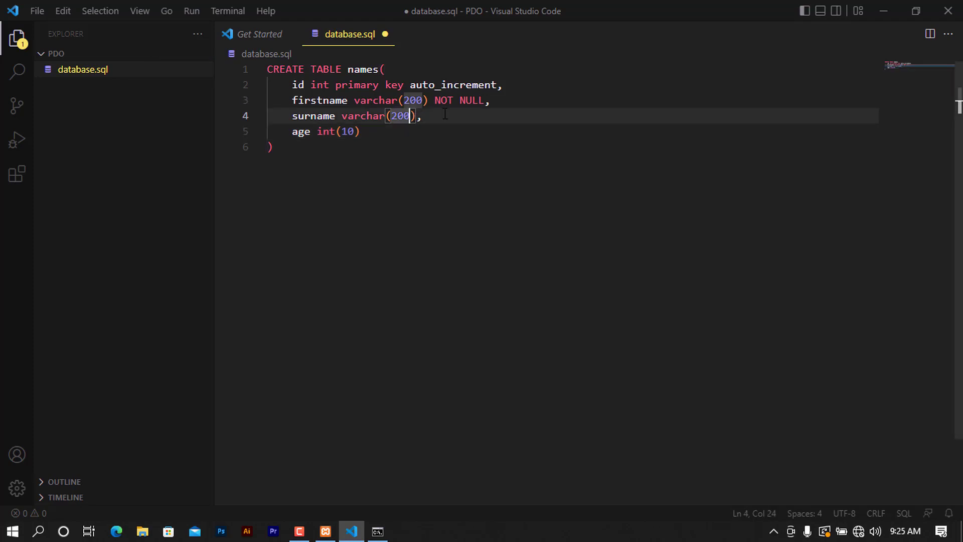
text(N)
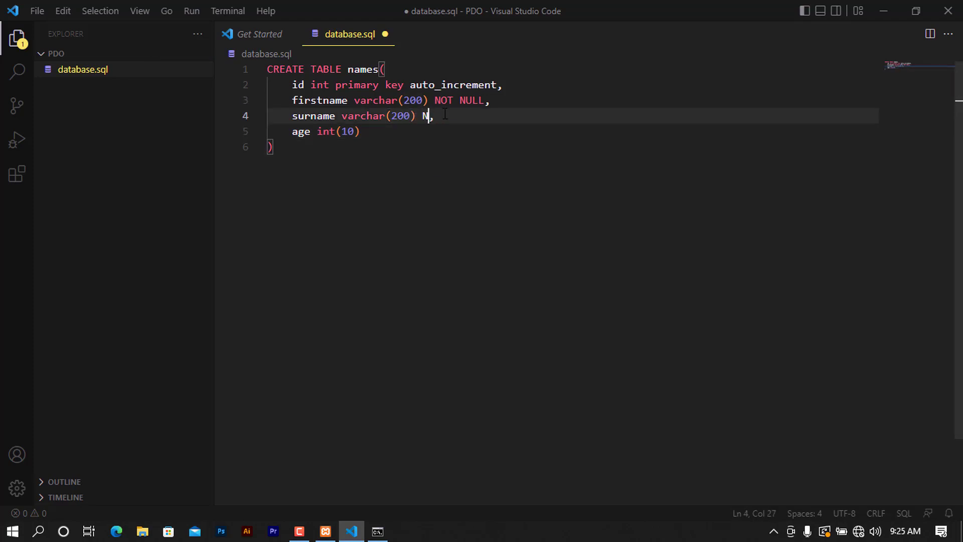
text(OT NULL)
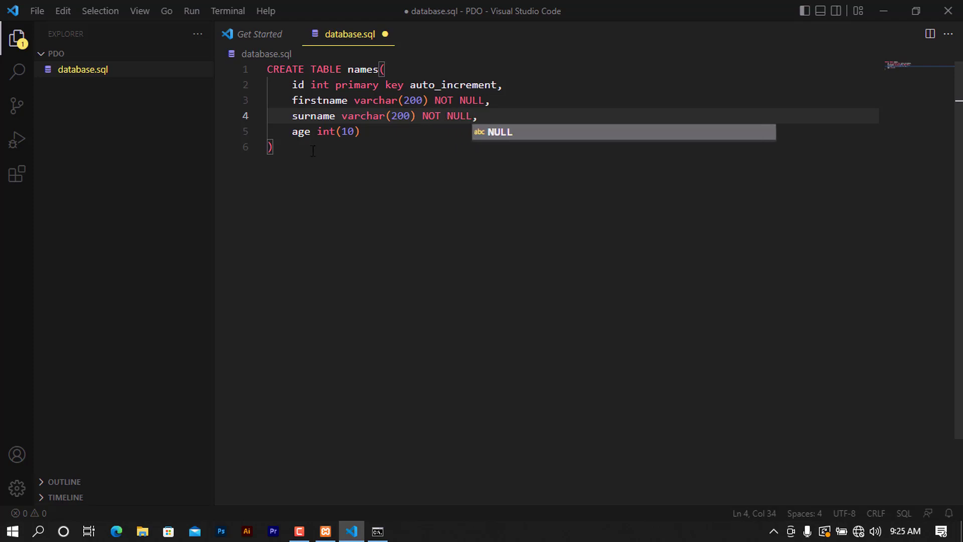
text(NO)
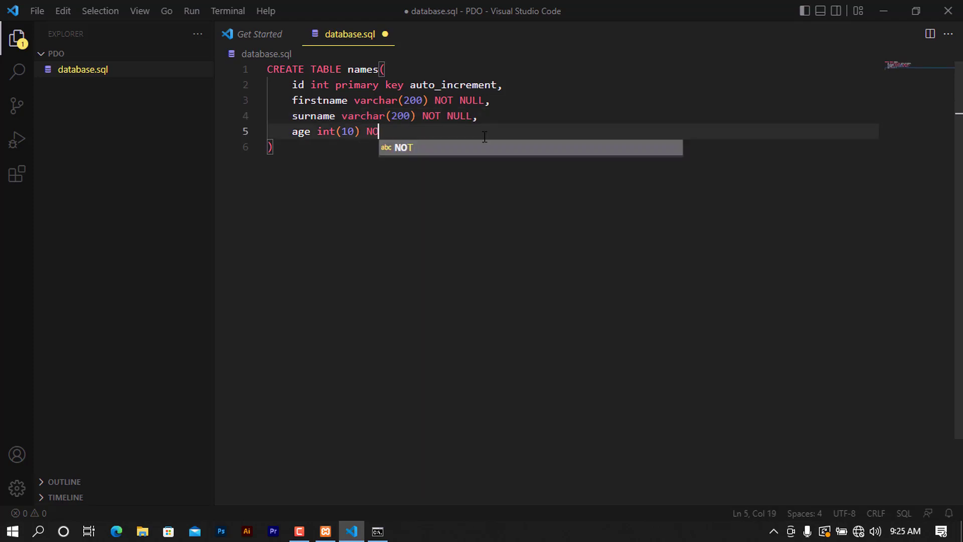
text(T NULL)
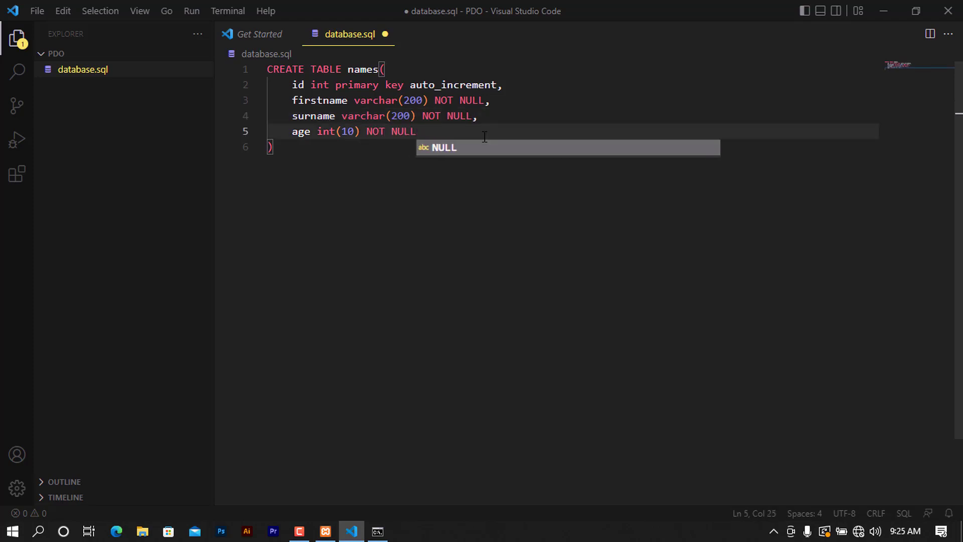
mouse_move(219, 59)
text(;)
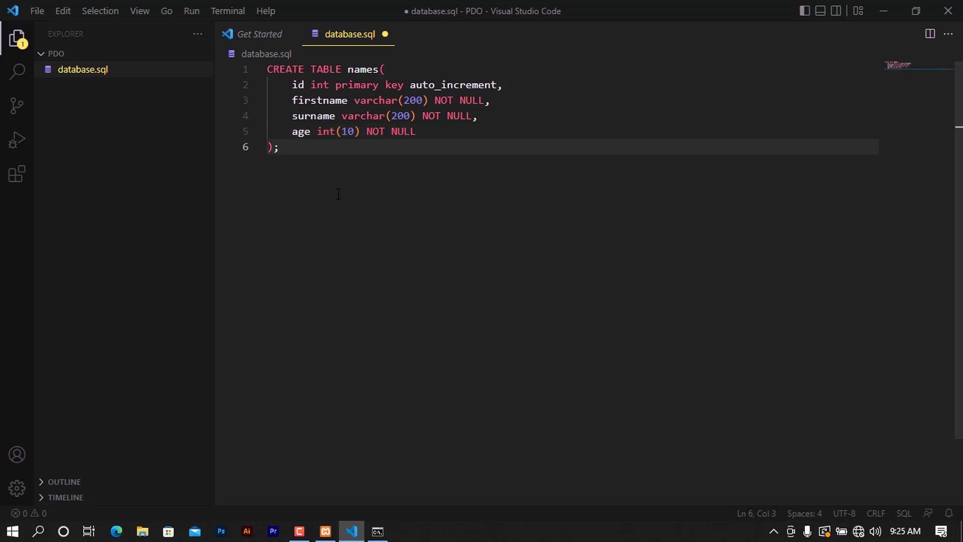
right_click(338, 194)
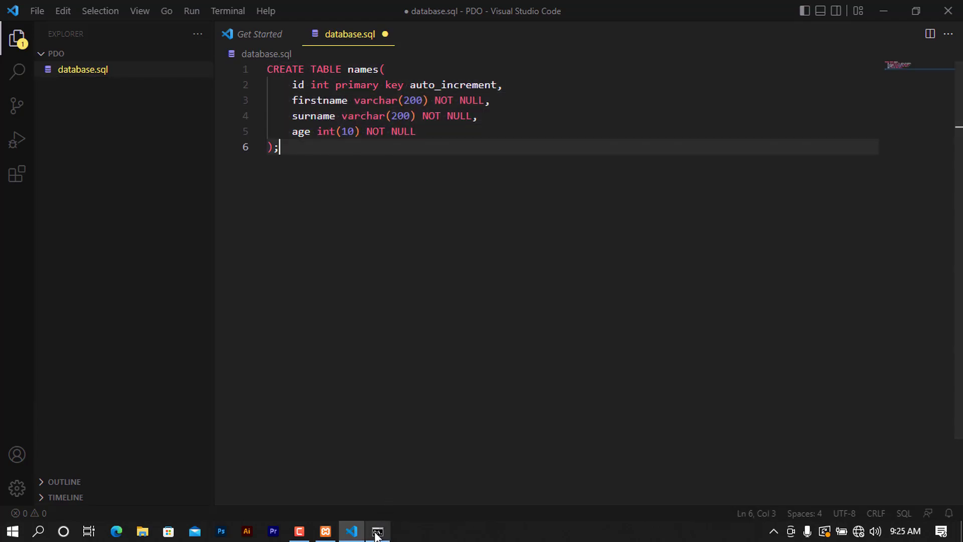
Copy the CREATE TABLE names statement from database.sql and run it in the MariaDB shell
click(377, 531)
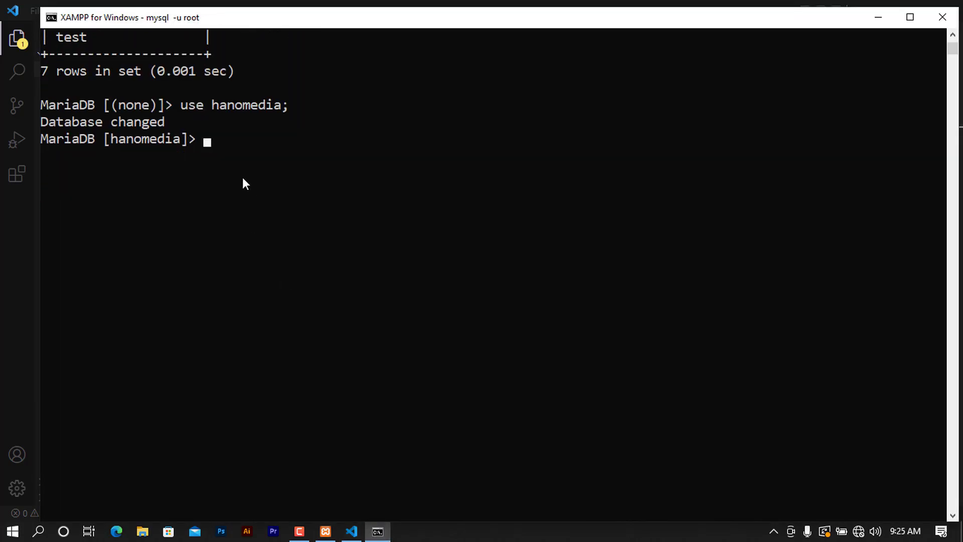
click(350, 532)
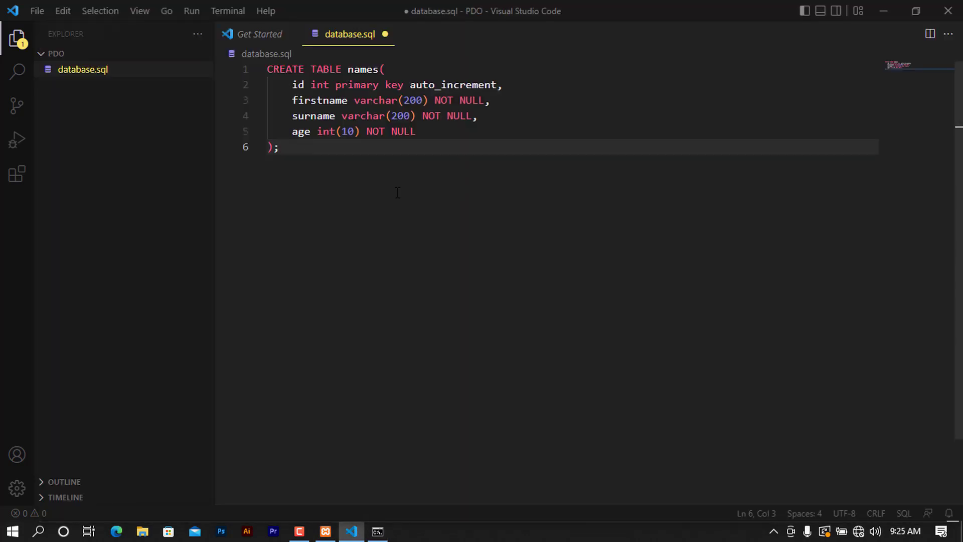
key(ctrl+a)
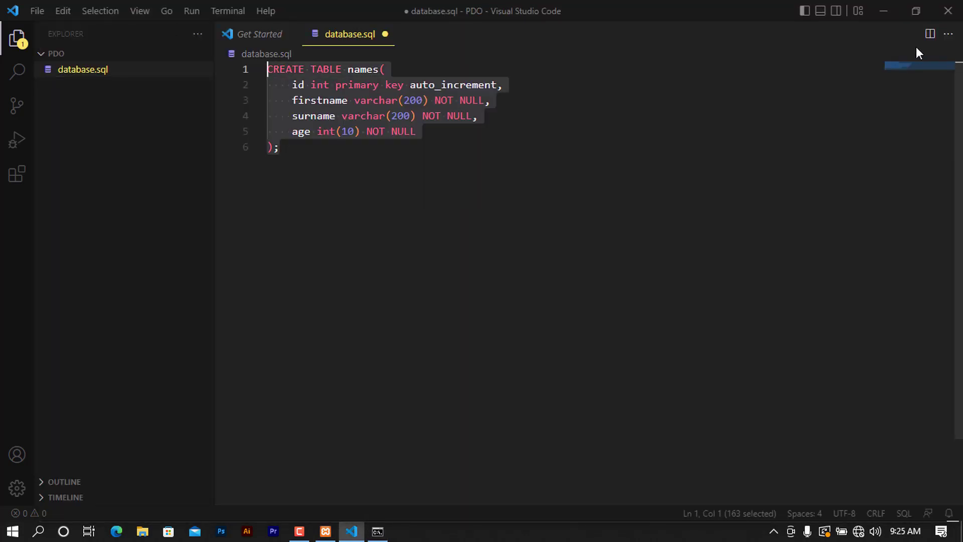
click(377, 531)
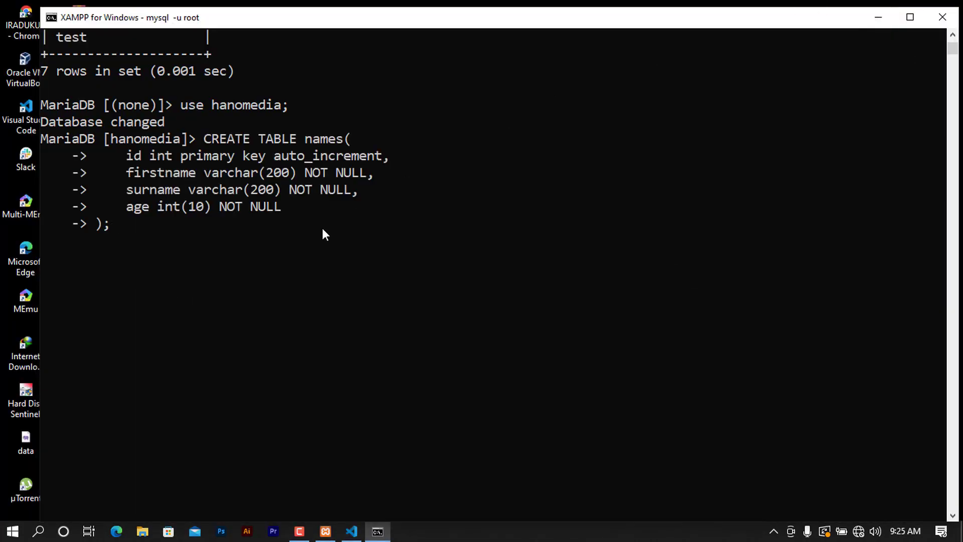
key(Return)
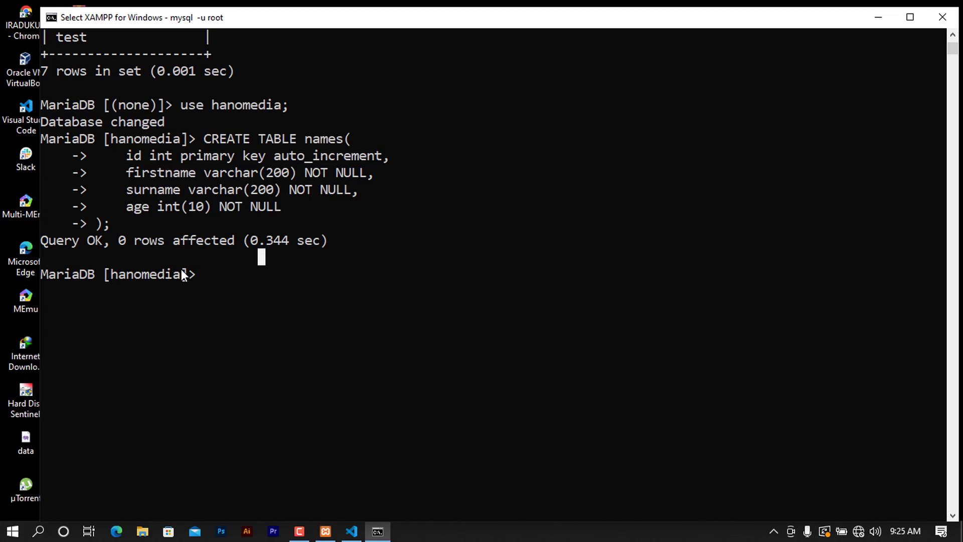
Run 'show tables;' in hanomedia and highlight the single 'names' entry
text(show tab)
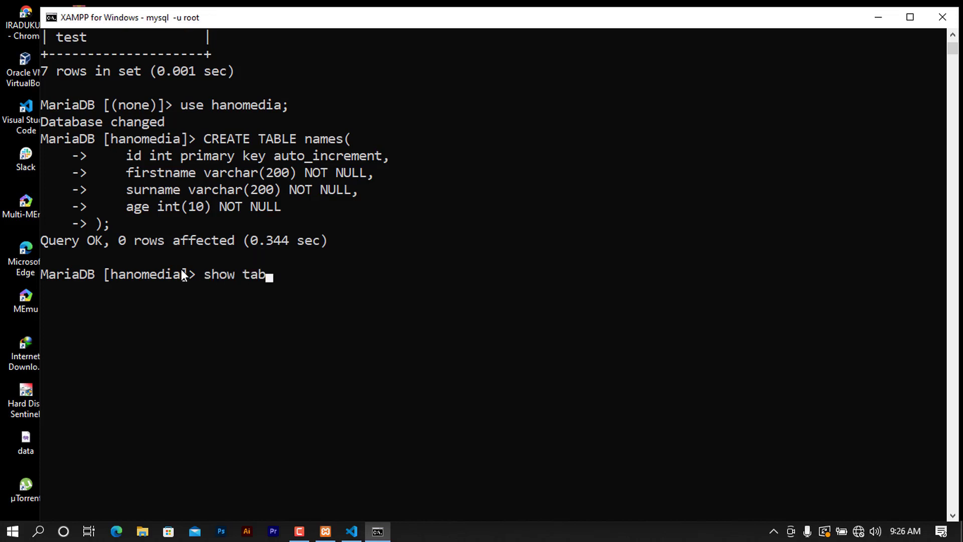
key(Return)
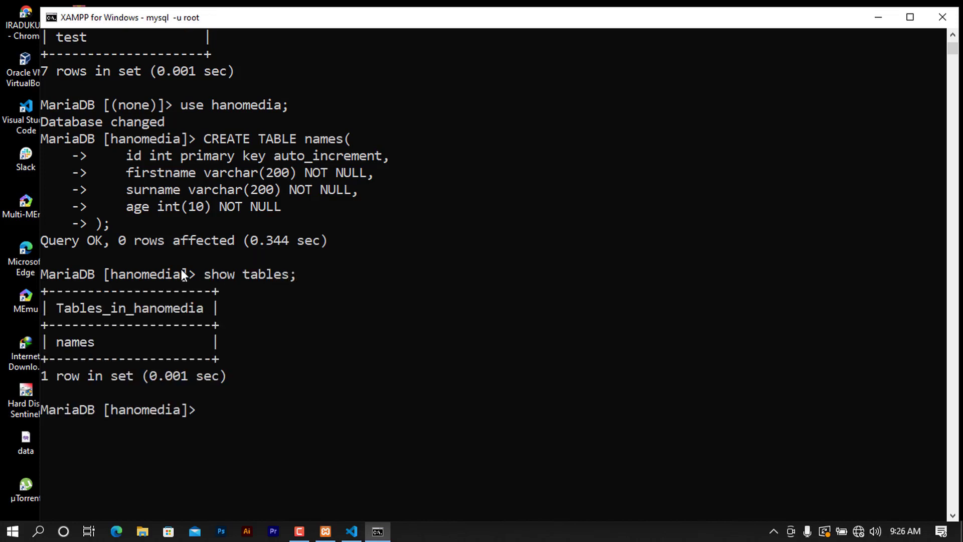
double_click(75, 342)
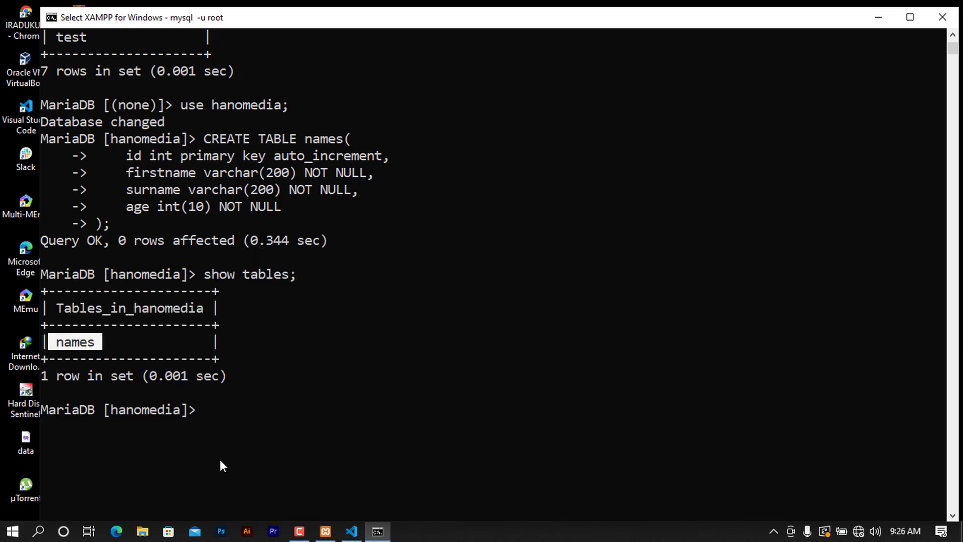
Run 'desc names;' to view the id, firstname, surname and age columns
text(desc names;)
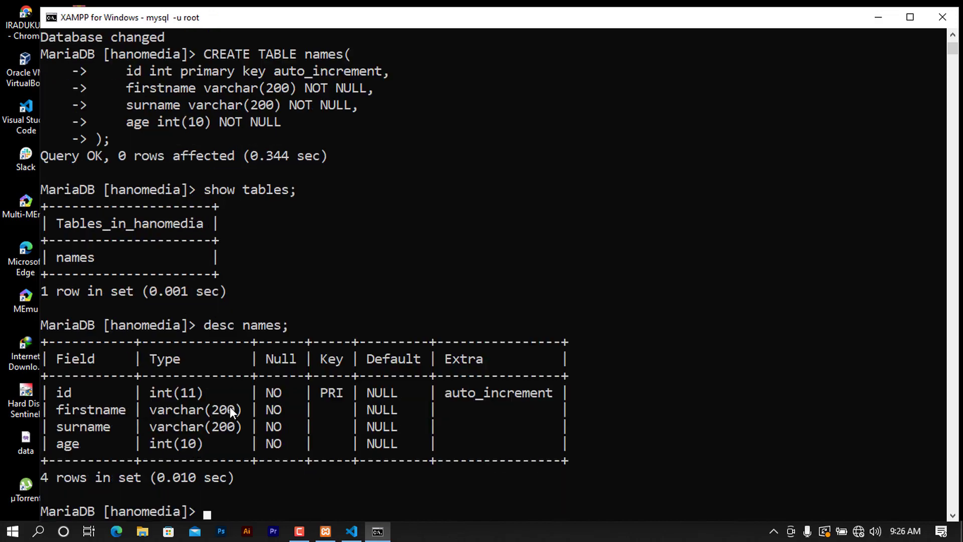
scroll(down, 3)
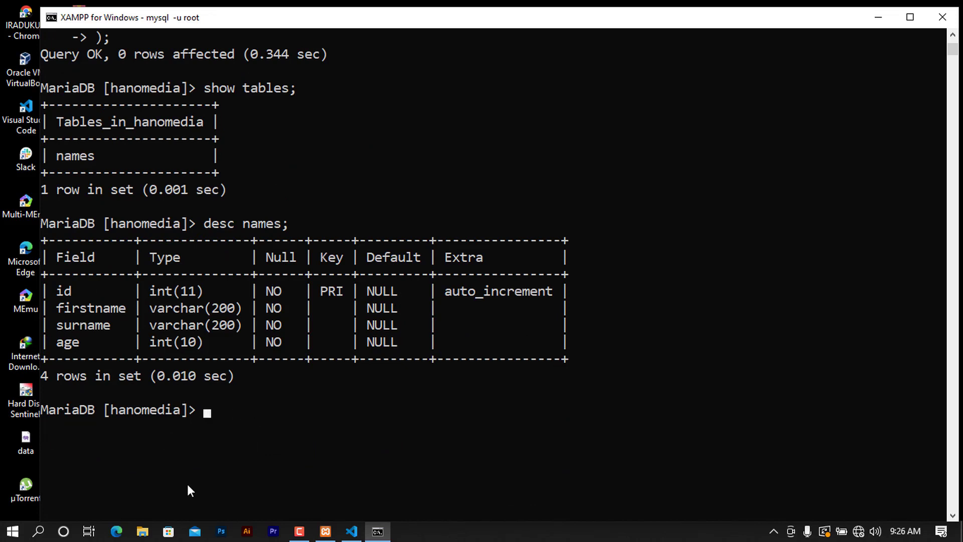
mouse_move(195, 277)
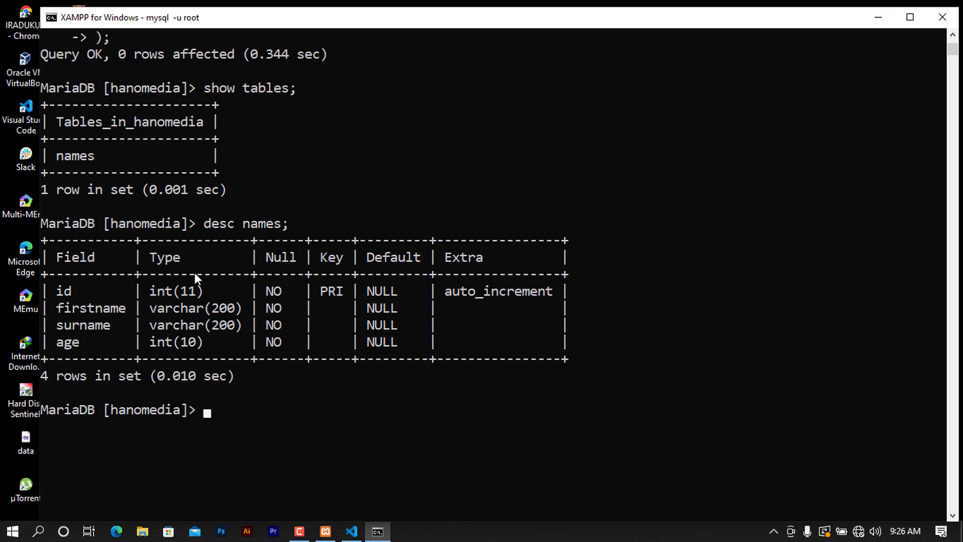
mouse_move(203, 224)
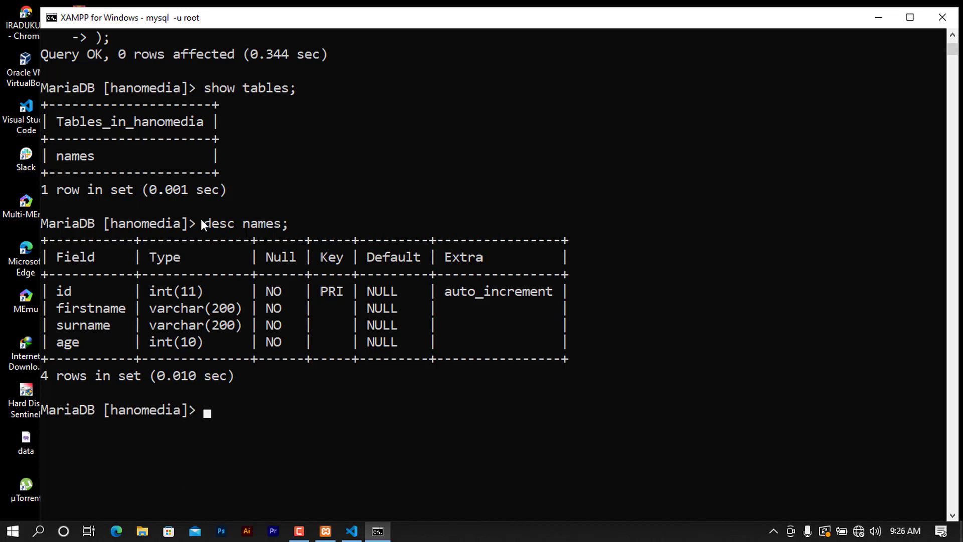